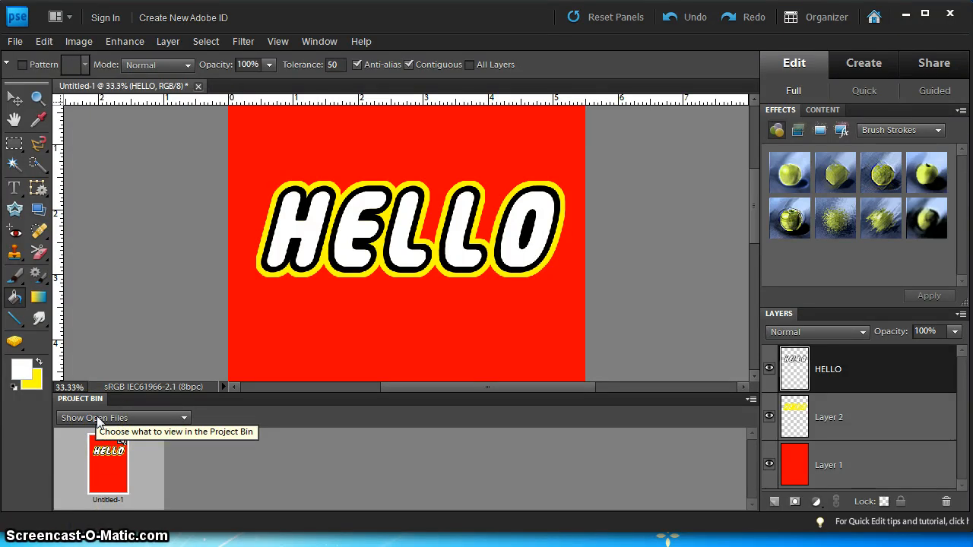
pyautogui.moveTo(342, 236)
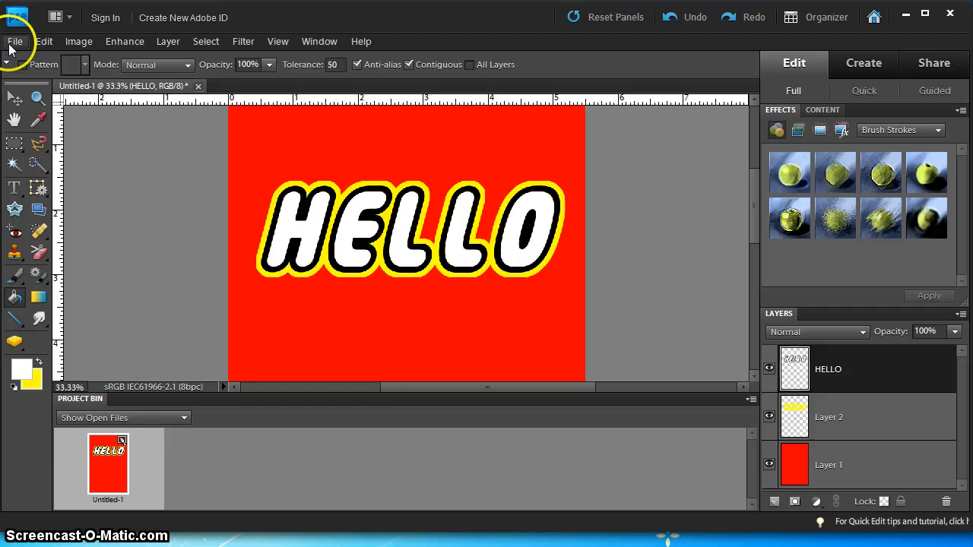
# - Create a blank 5.5 x 8.5 inch, 256 ppi document with a transparent background
pyautogui.click(15, 41)
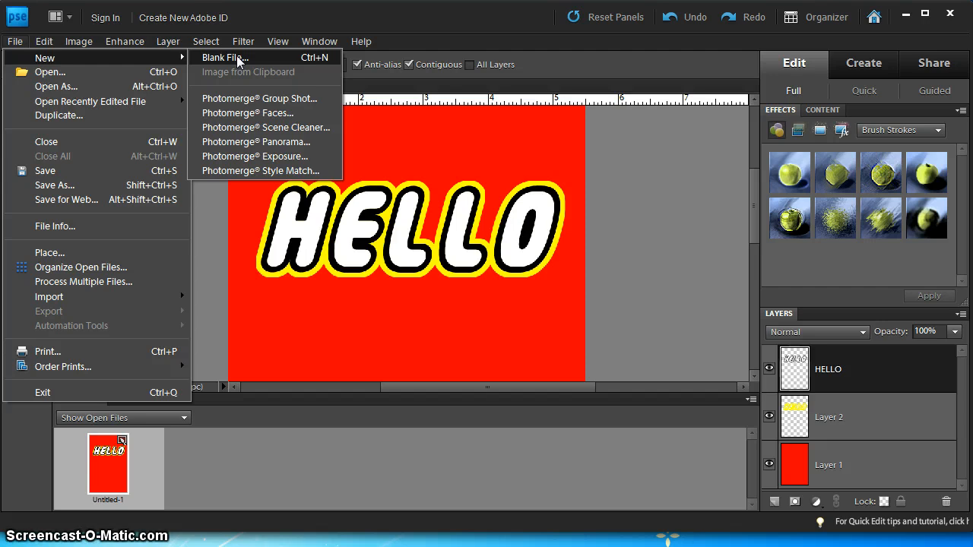
pyautogui.click(218, 57)
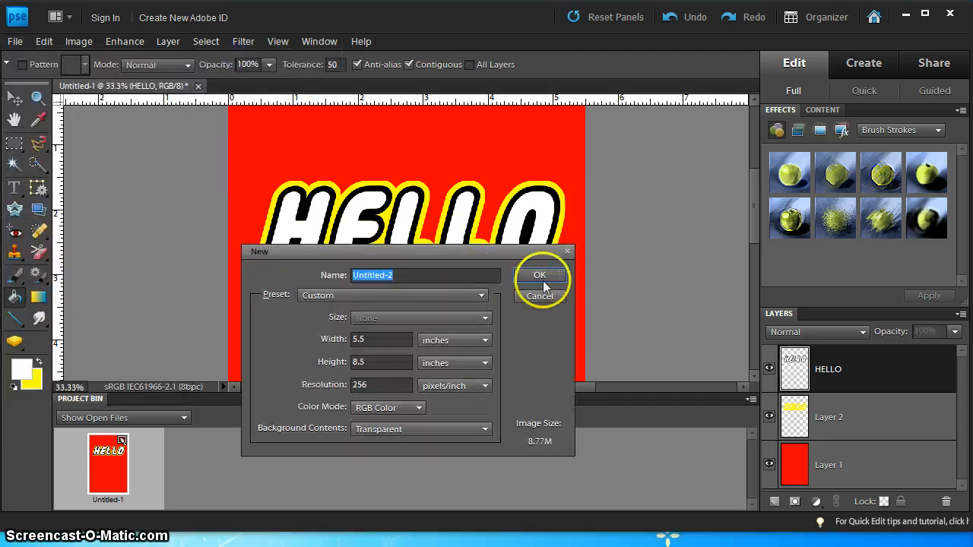
pyautogui.click(540, 275)
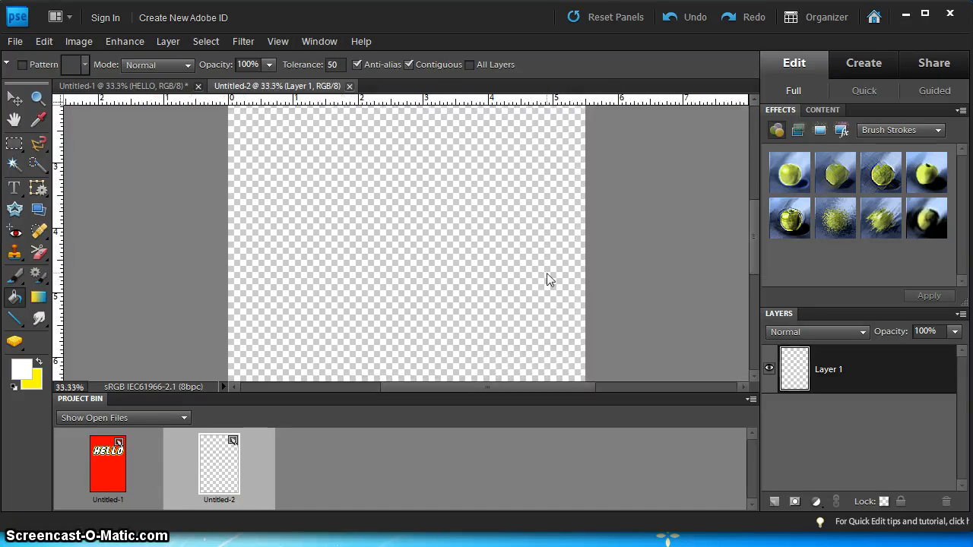
pyautogui.moveTo(247, 390)
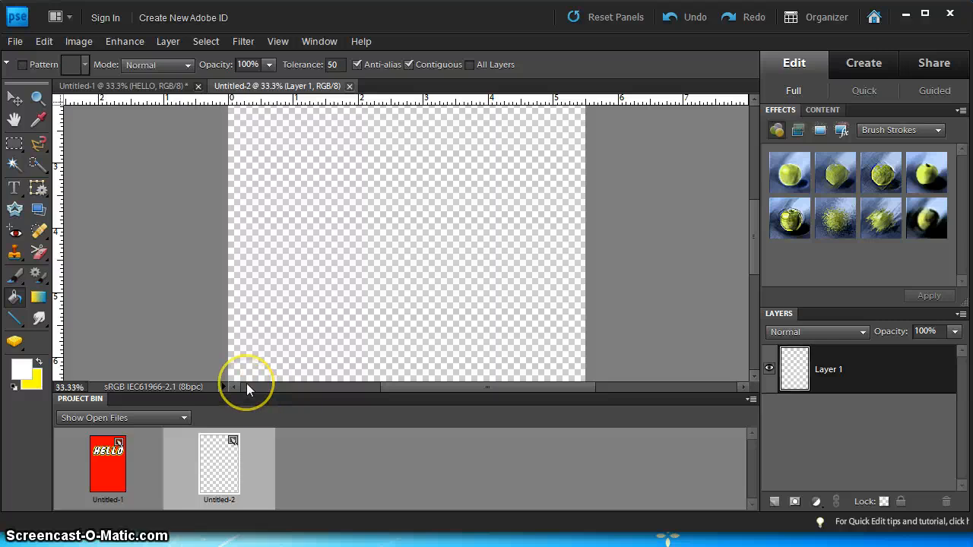
pyautogui.moveTo(22, 373)
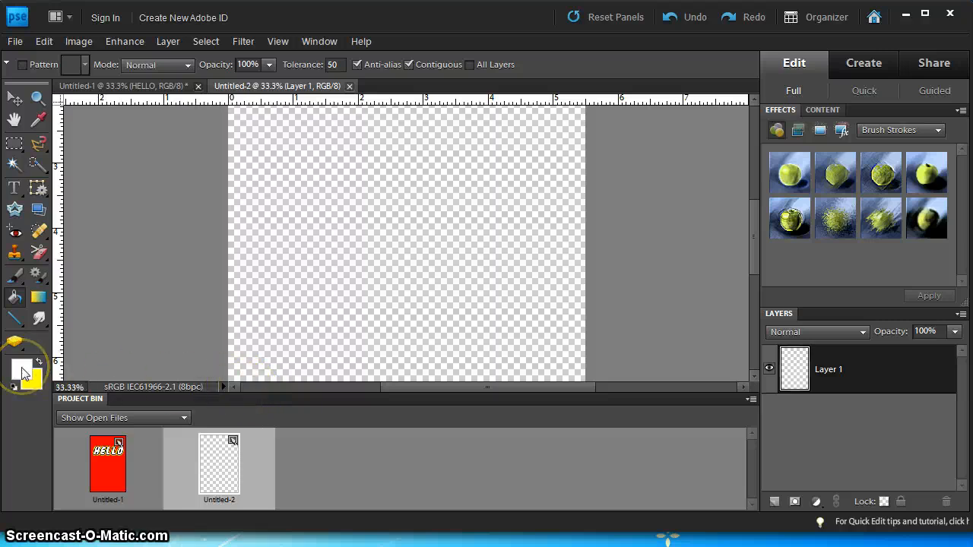
# - Set the foreground colour to ff0000 and paint-bucket fill the empty canvas red
pyautogui.click(22, 363)
pyautogui.write('ff0000')
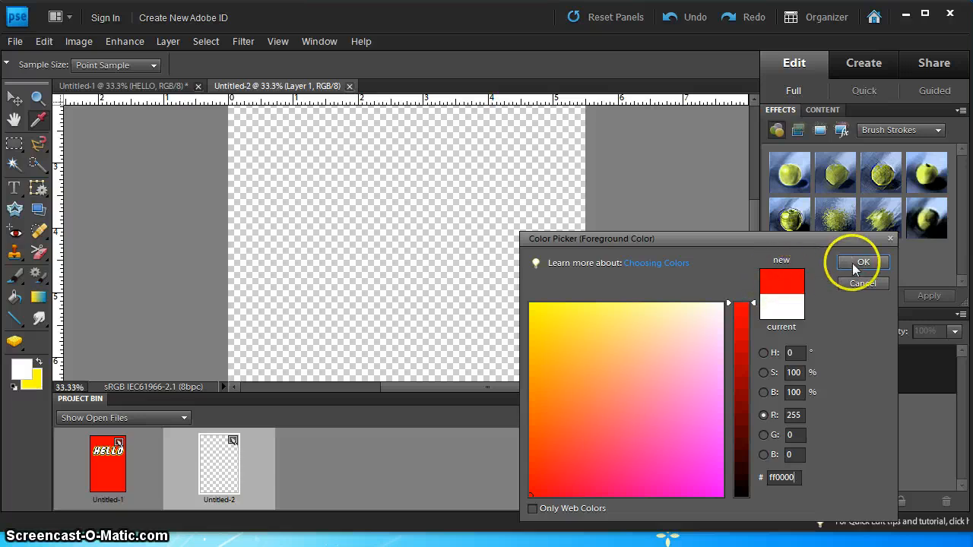
pyautogui.click(863, 262)
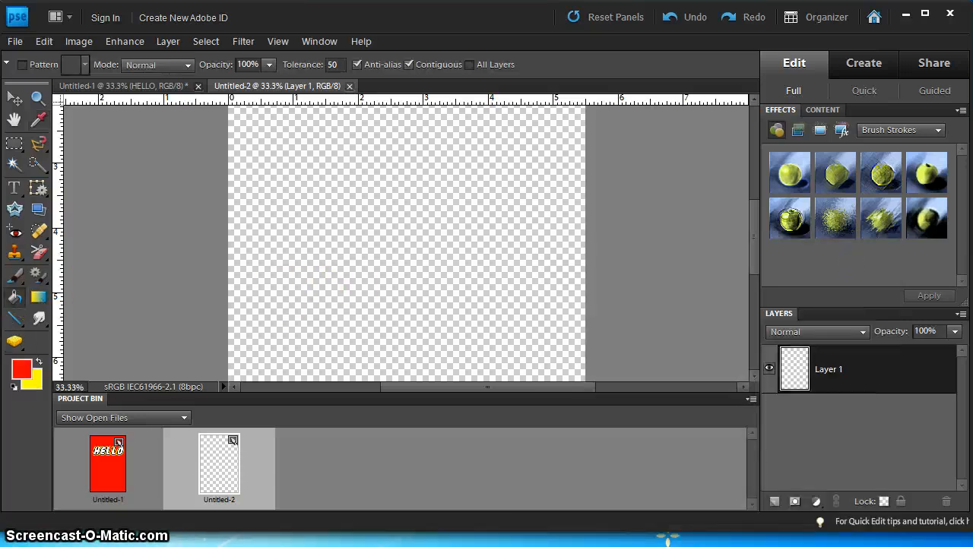
pyautogui.moveTo(27, 293)
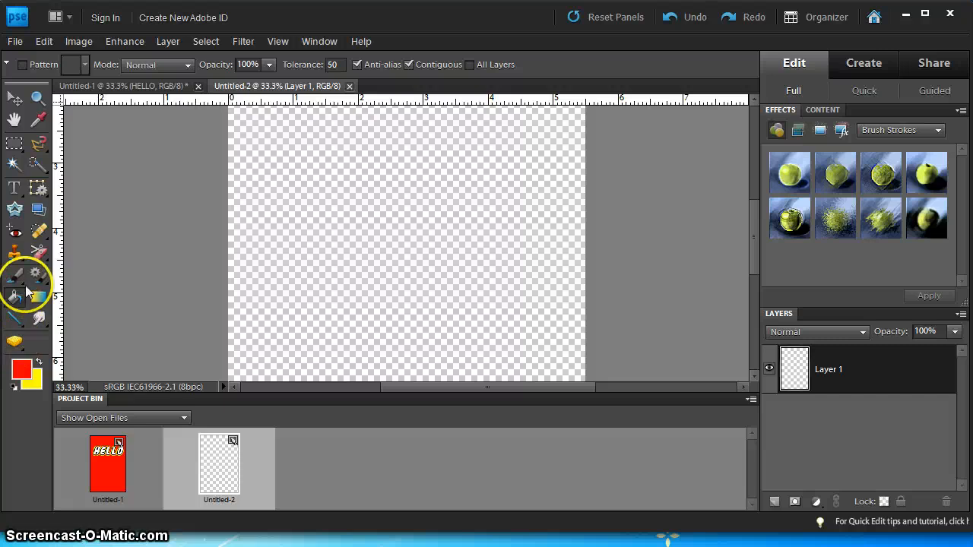
pyautogui.moveTo(13, 298)
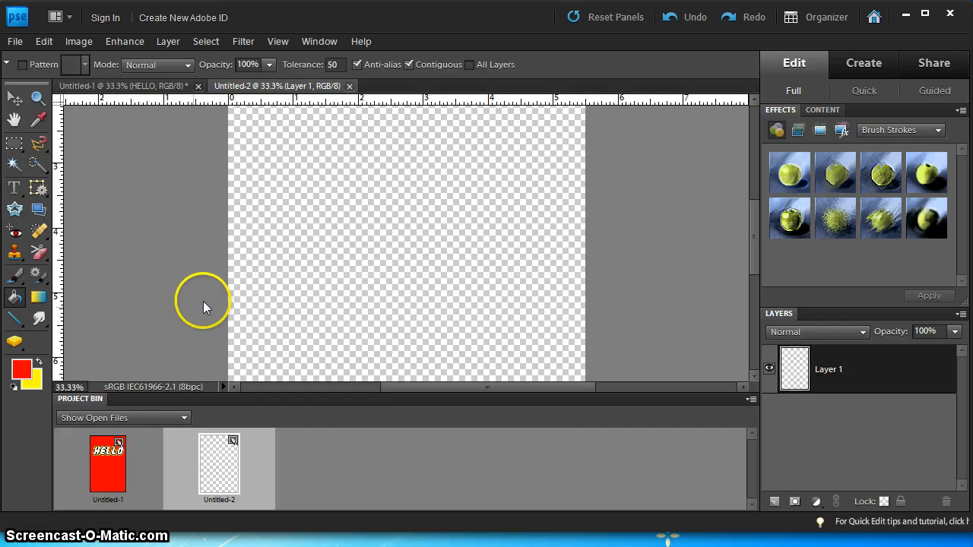
pyautogui.click(327, 234)
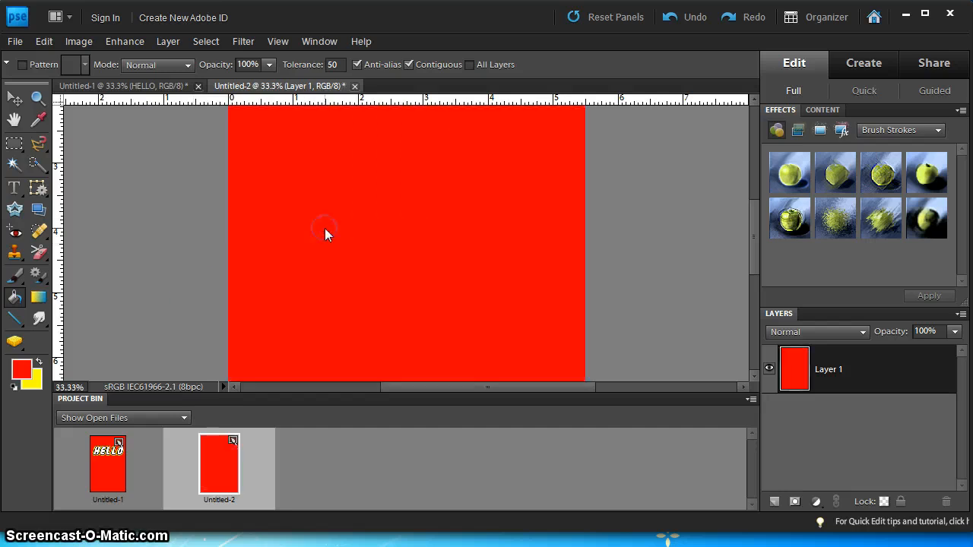
pyautogui.moveTo(327, 234)
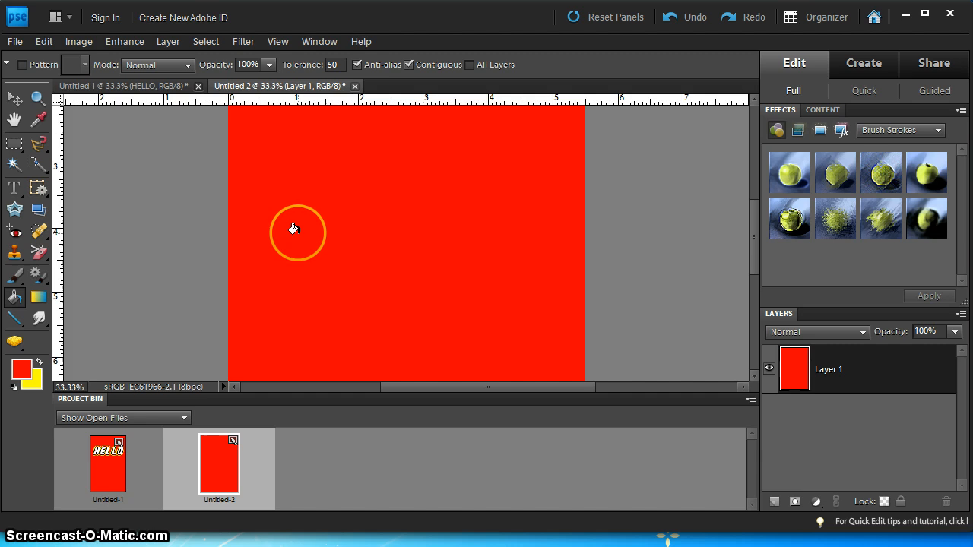
pyautogui.moveTo(14, 188)
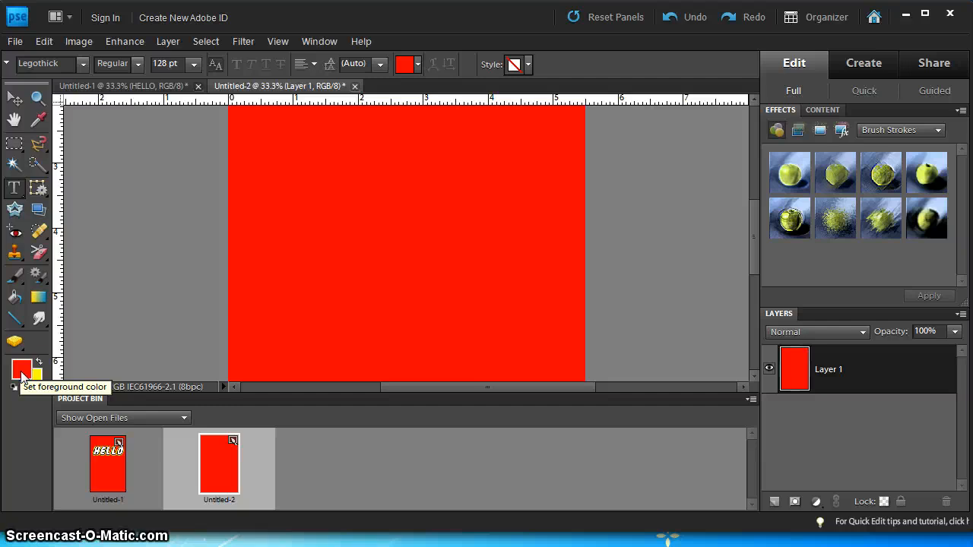
# - Set the foreground colour to hex 000000 black for the new text
pyautogui.click(21, 369)
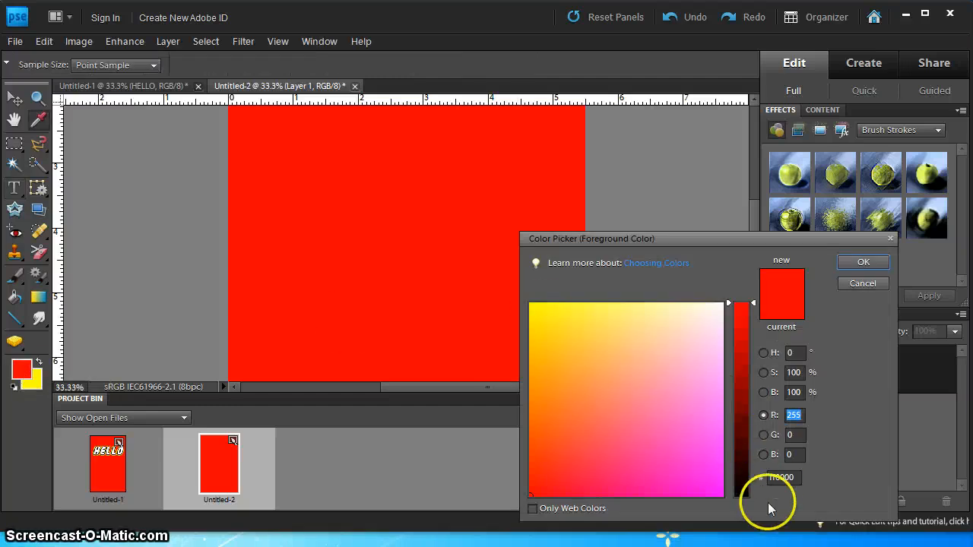
pyautogui.tripleClick(783, 478)
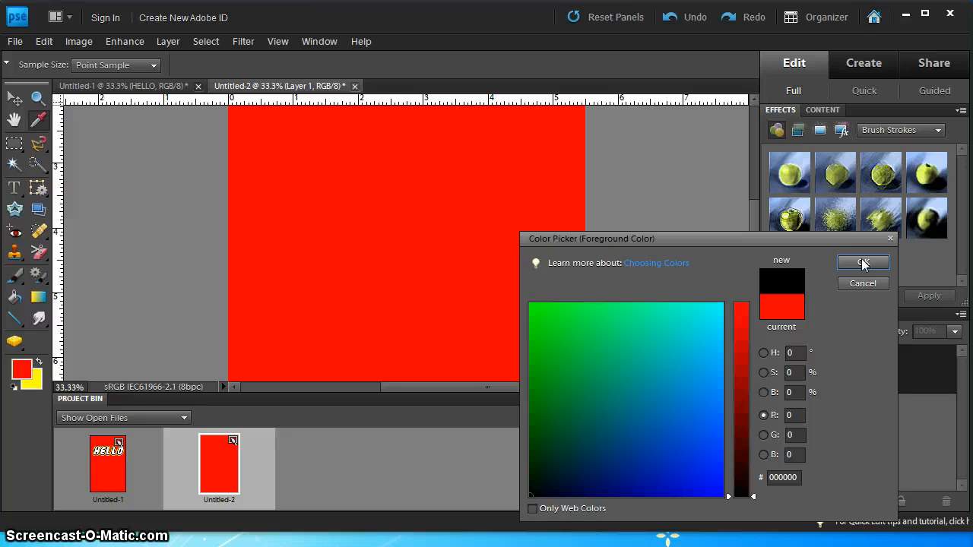
pyautogui.click(863, 263)
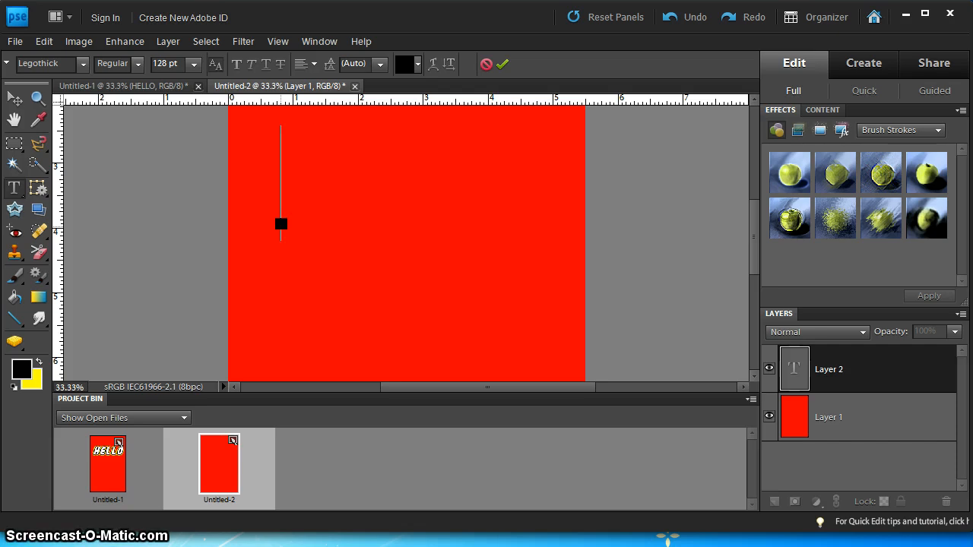
# - Type the letters TEST, deleting the wrongly styled final letter
pyautogui.write('TE')
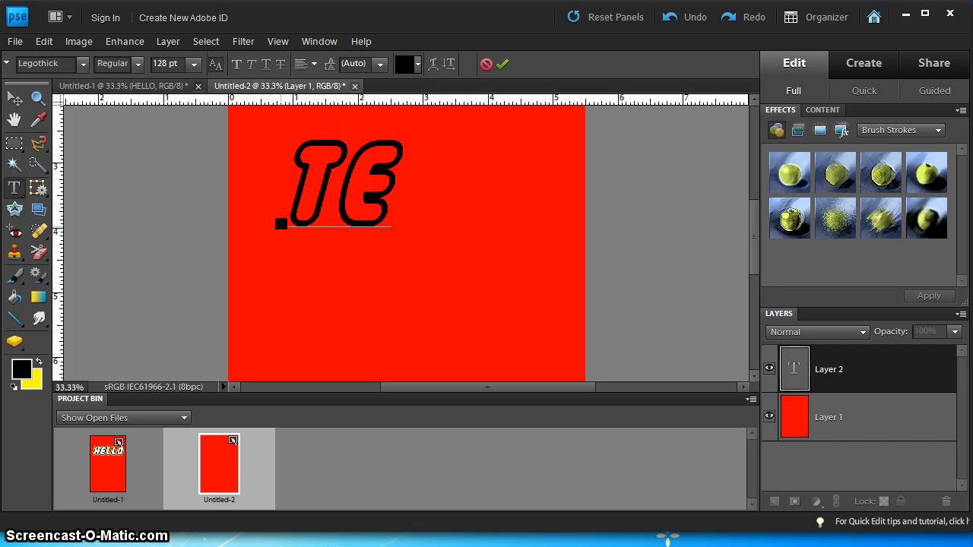
pyautogui.write('S')
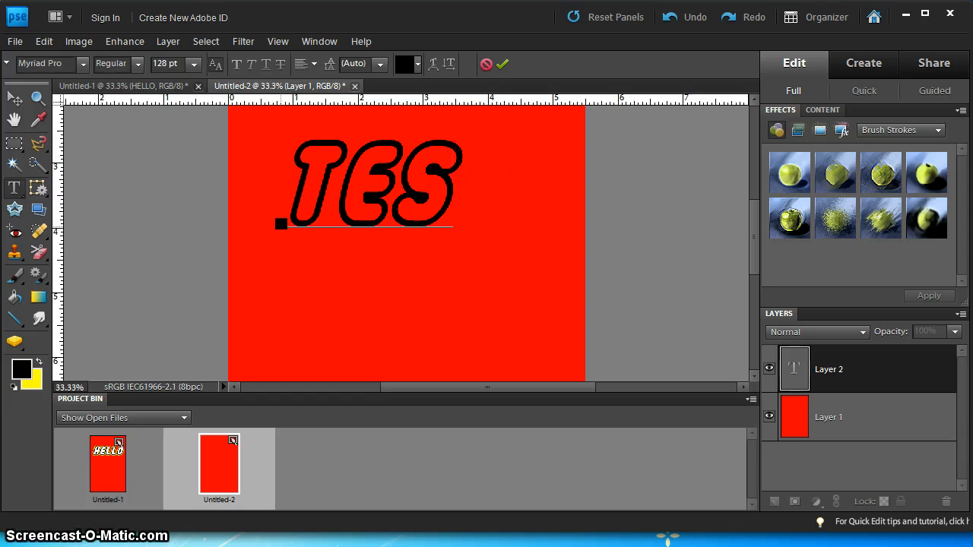
pyautogui.write('T')
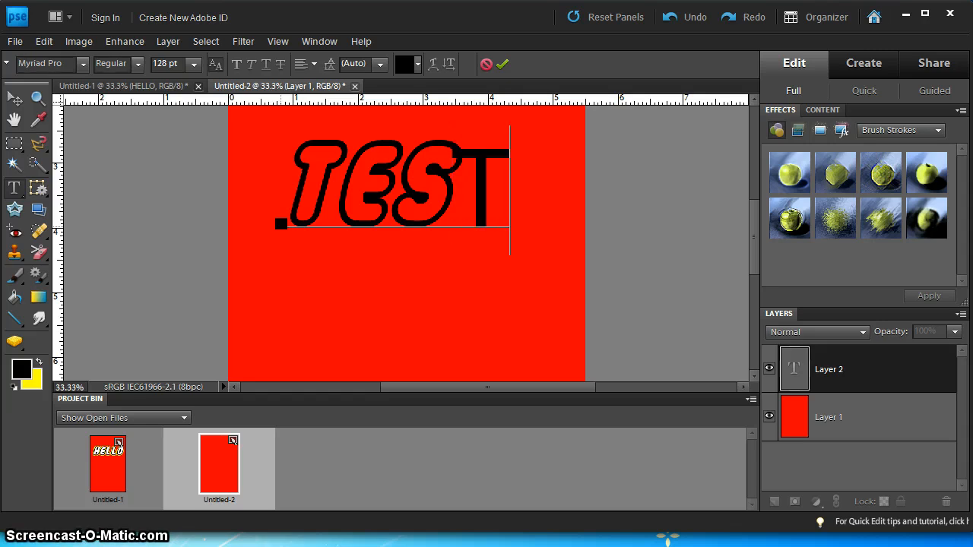
pyautogui.press('Backspace')
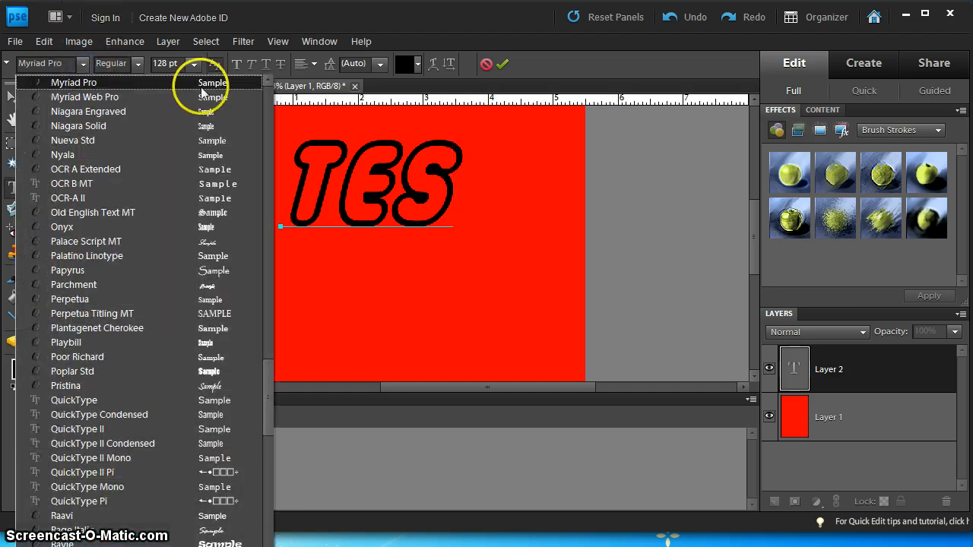
# - Switch the lettering to the Legothick font and commit the TEST type layer
pyautogui.scroll(3)
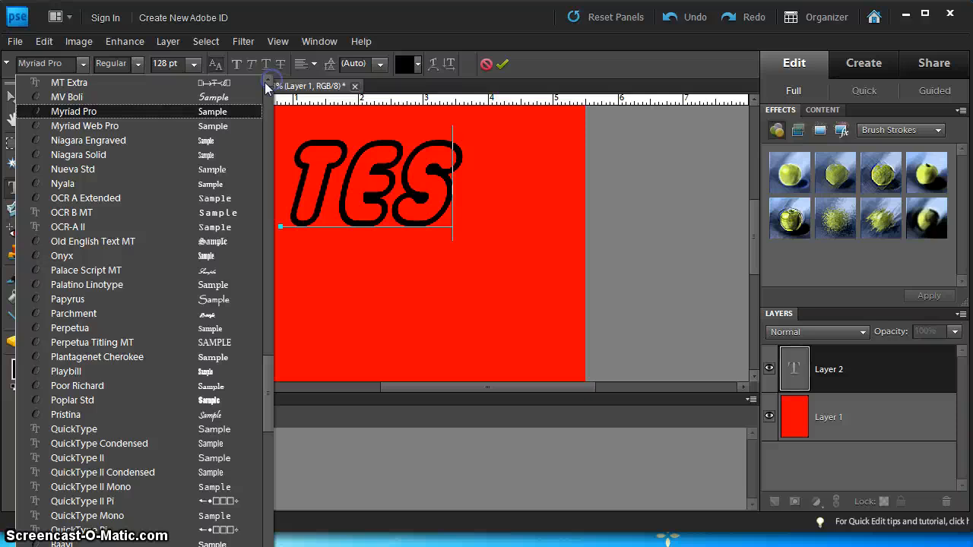
pyautogui.scroll(3)
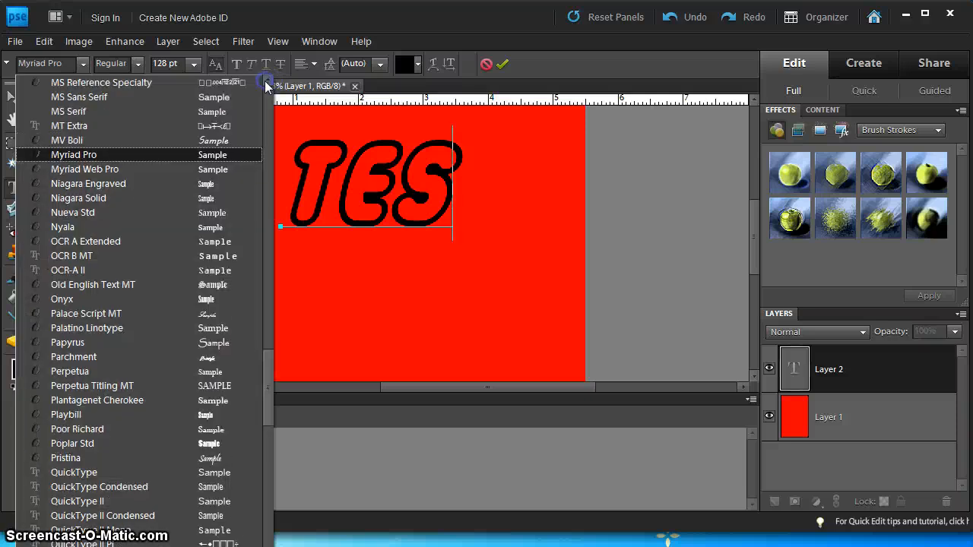
pyautogui.scroll(3)
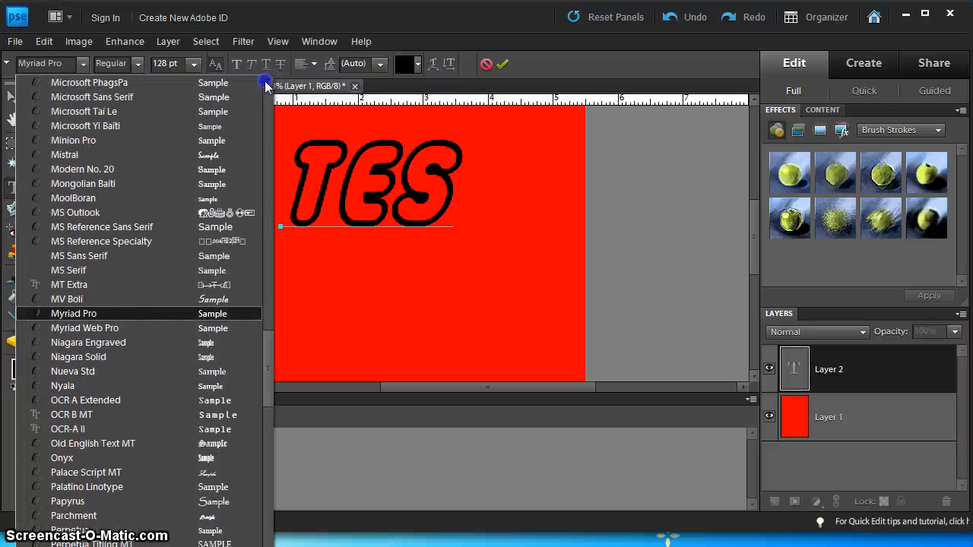
pyautogui.scroll(3)
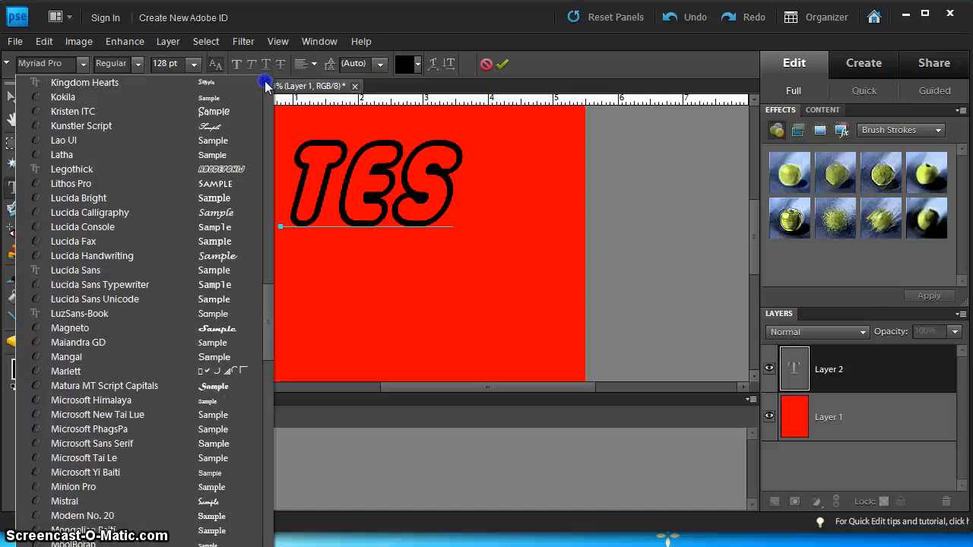
pyautogui.click(72, 168)
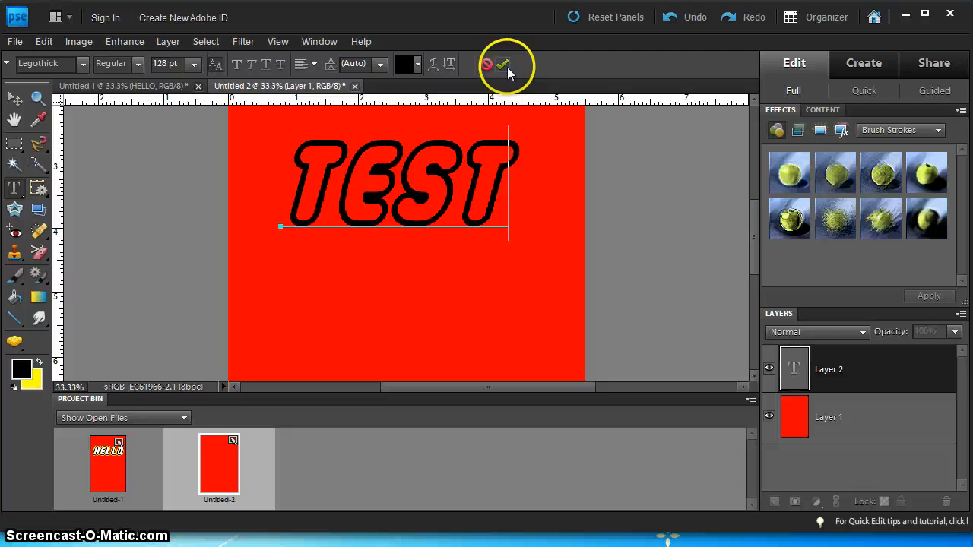
pyautogui.moveTo(502, 64)
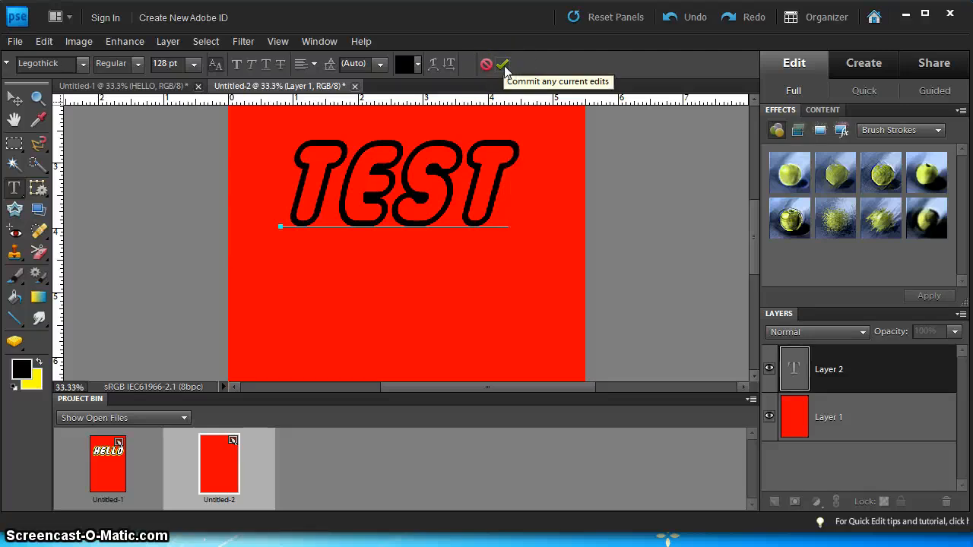
pyautogui.click(502, 65)
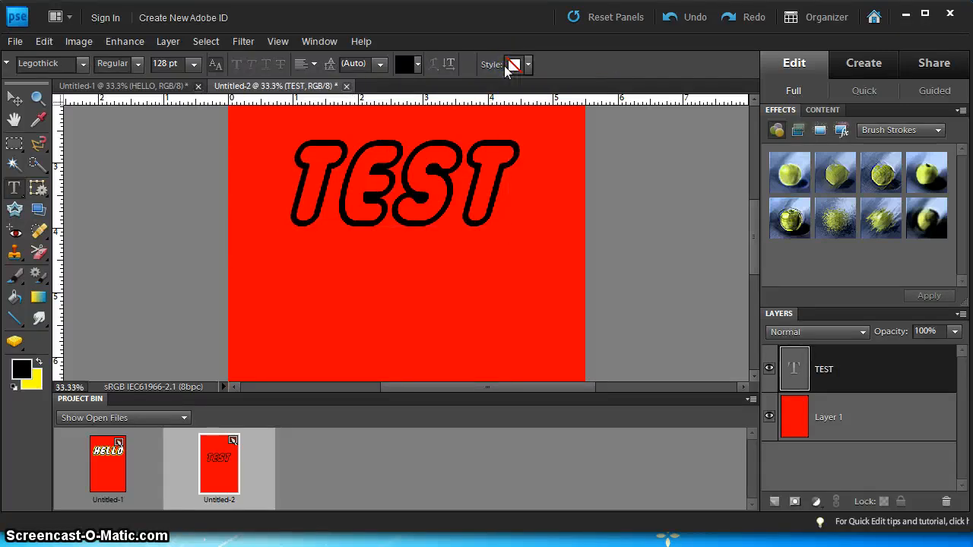
pyautogui.moveTo(514, 64)
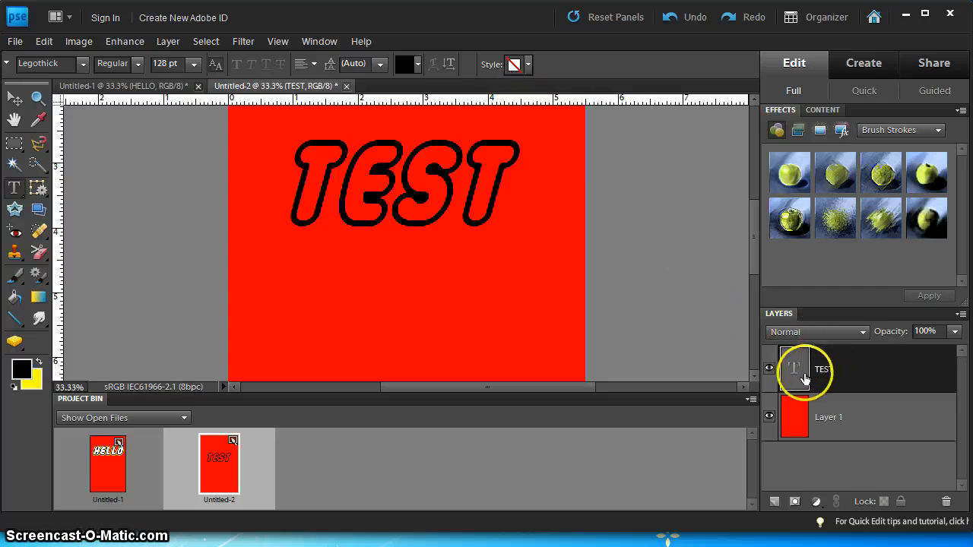
pyautogui.moveTo(794, 371)
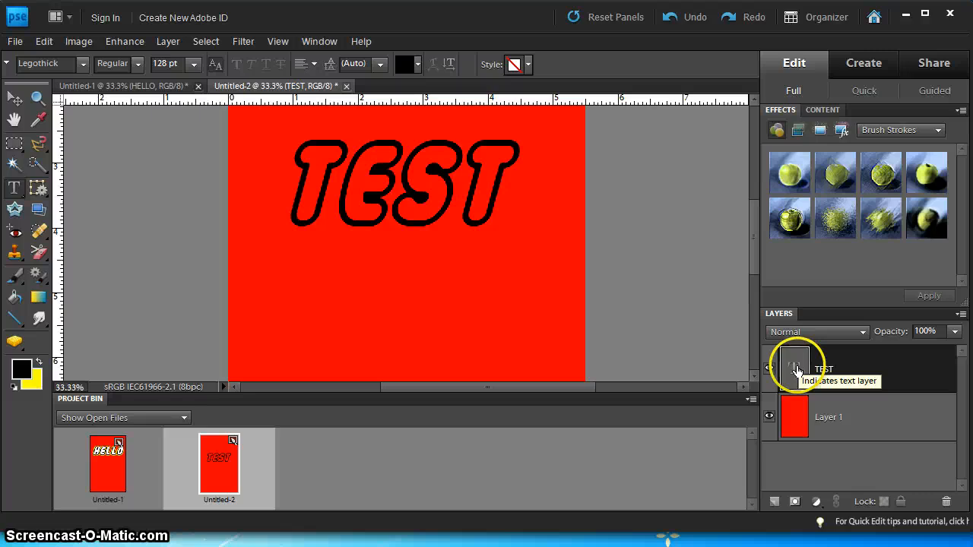
pyautogui.moveTo(879, 380)
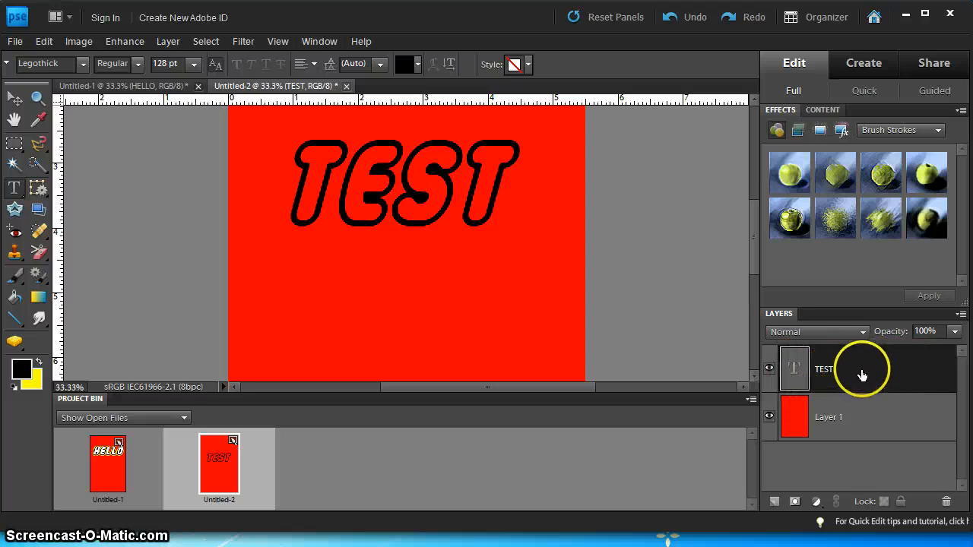
pyautogui.moveTo(851, 380)
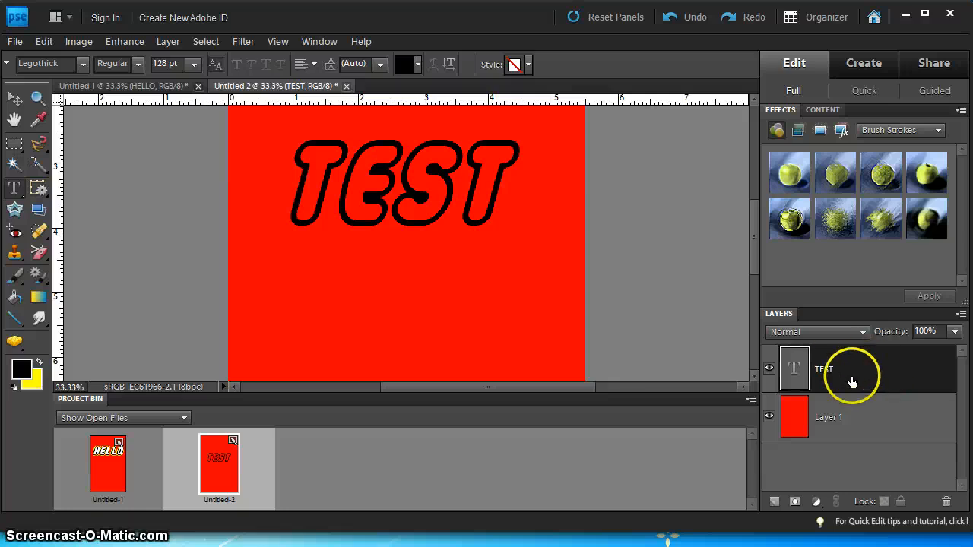
pyautogui.moveTo(846, 386)
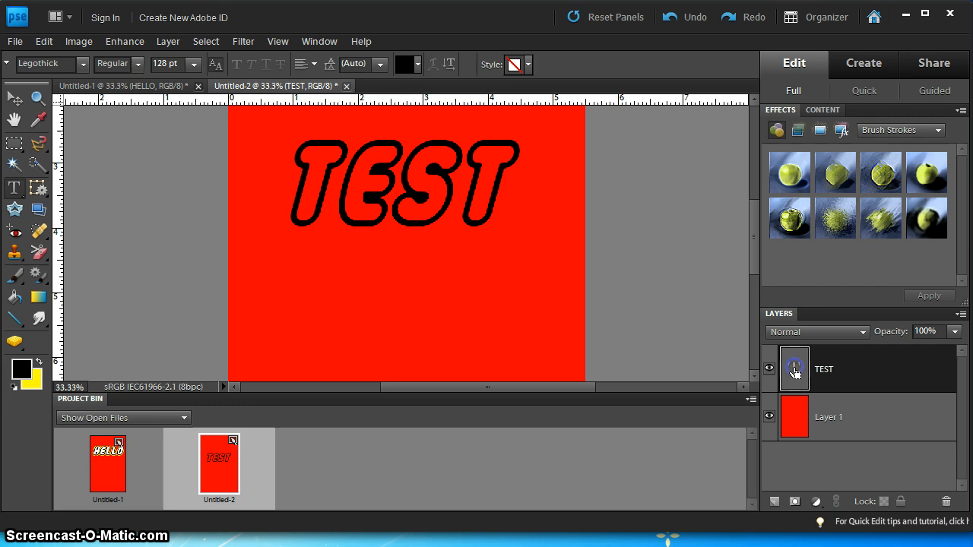
# - Load the TEST letter shapes as a selection from the text layer thumbnail
pyautogui.click(794, 369)
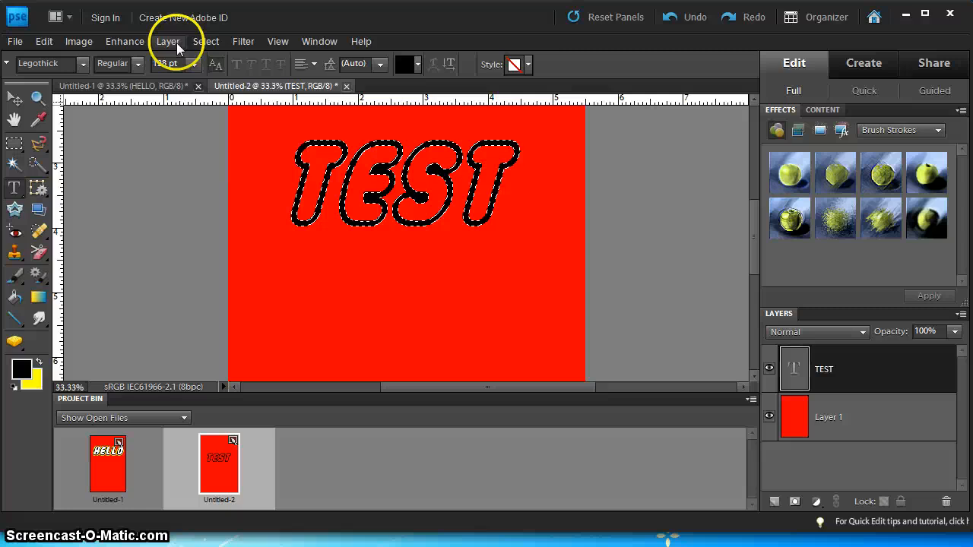
# - Add a new blank Layer 2 below the TEST text and make it active
pyautogui.click(168, 41)
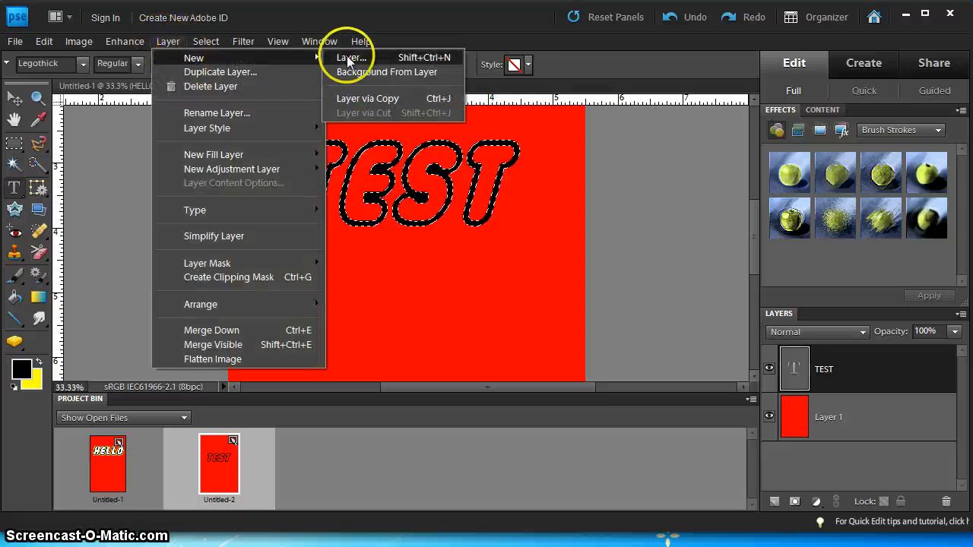
pyautogui.click(351, 57)
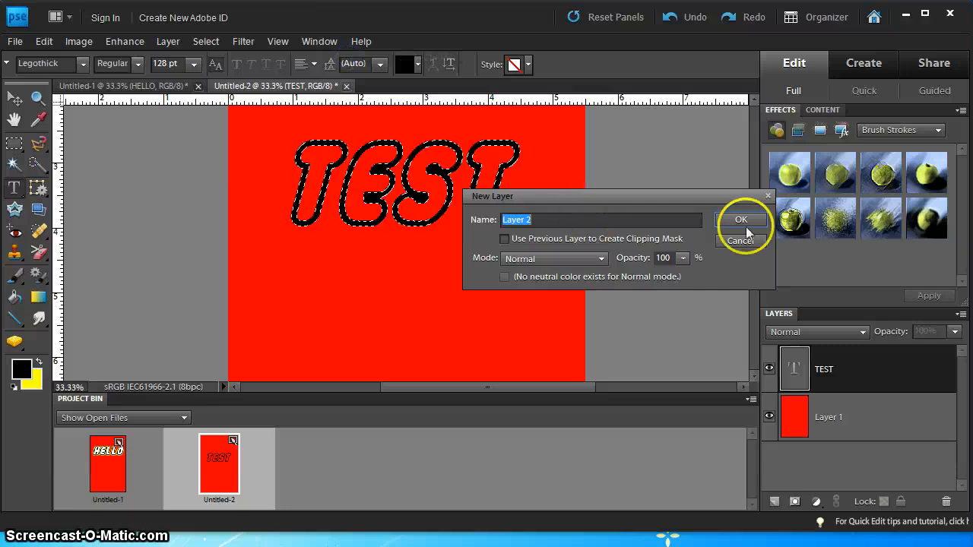
pyautogui.click(741, 219)
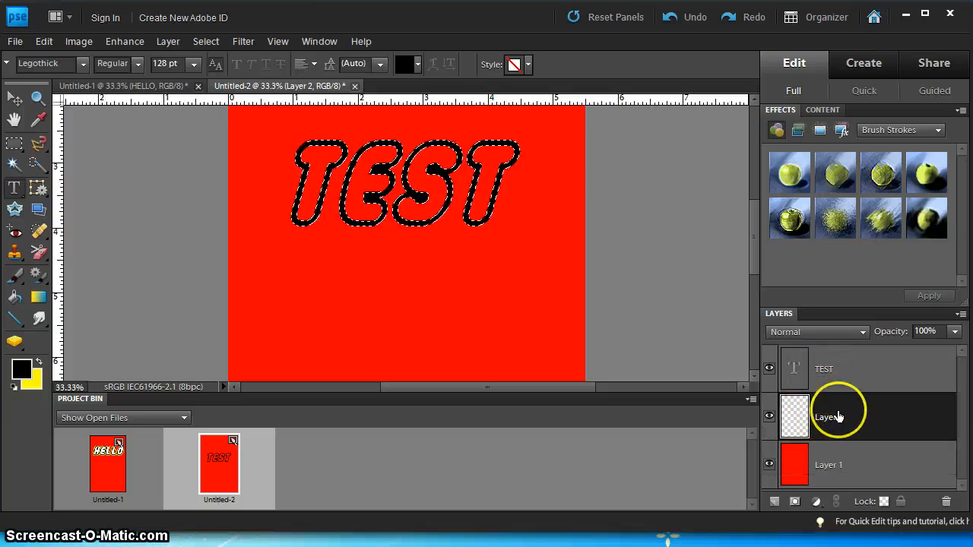
pyautogui.click(836, 417)
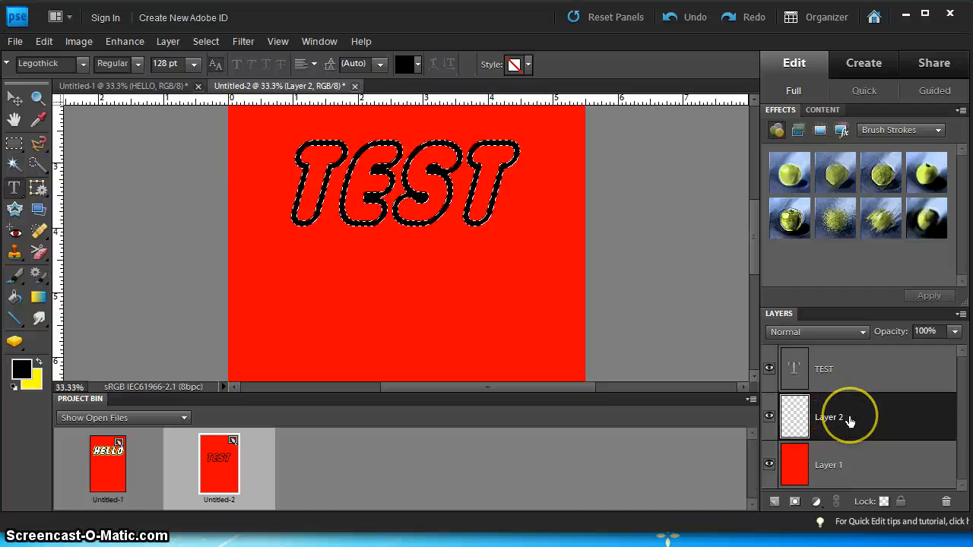
pyautogui.click(823, 369)
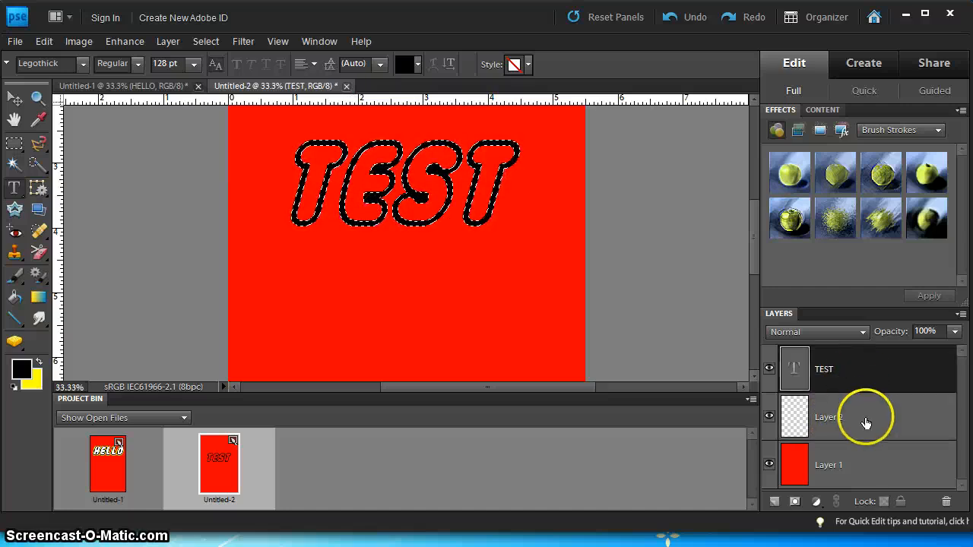
pyautogui.click(828, 417)
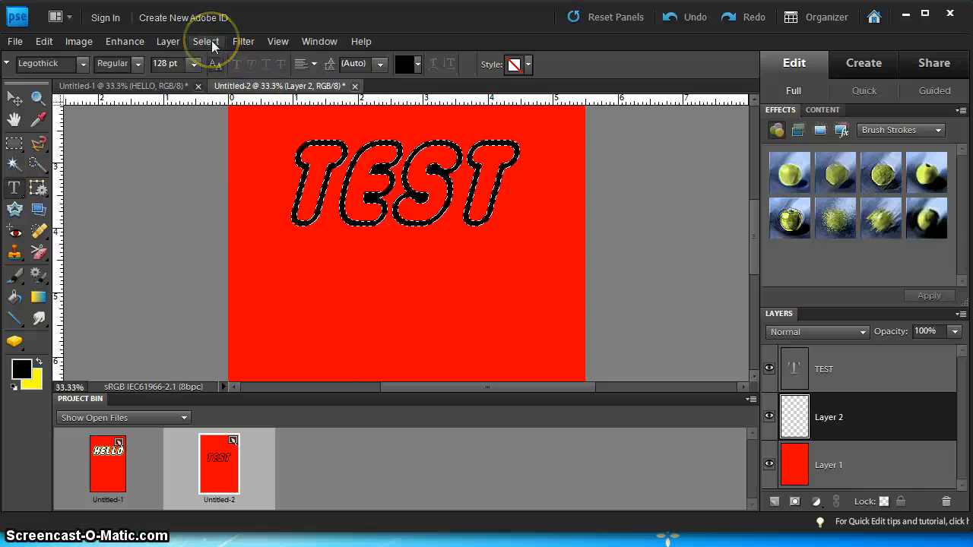
# - Expand the TEST letter selection outward by 20 pixels
pyautogui.click(205, 41)
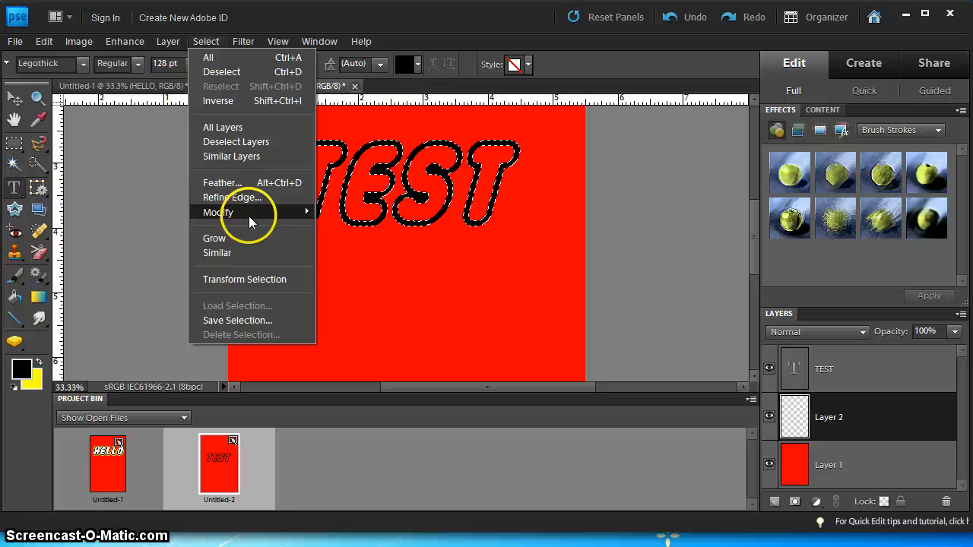
pyautogui.click(219, 212)
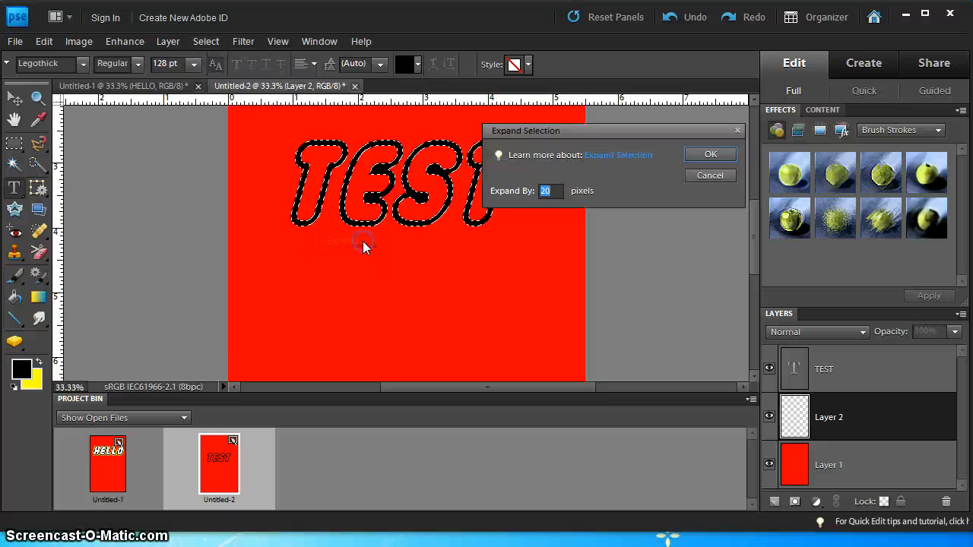
pyautogui.tripleClick(545, 190)
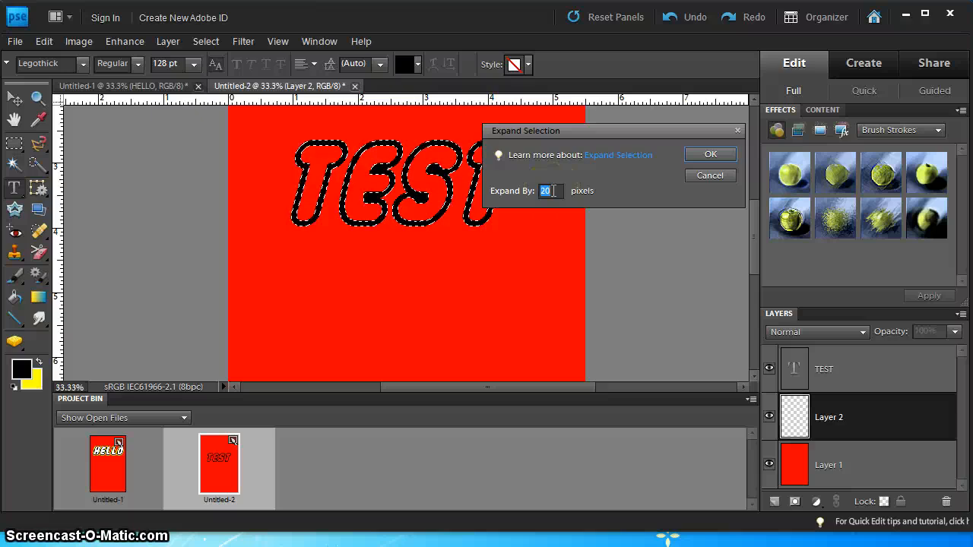
pyautogui.moveTo(688, 135)
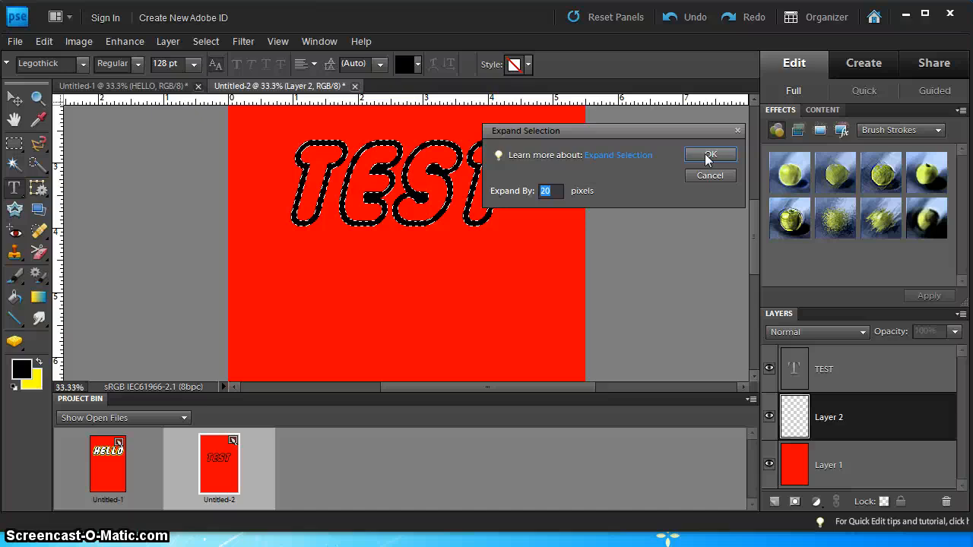
pyautogui.click(710, 155)
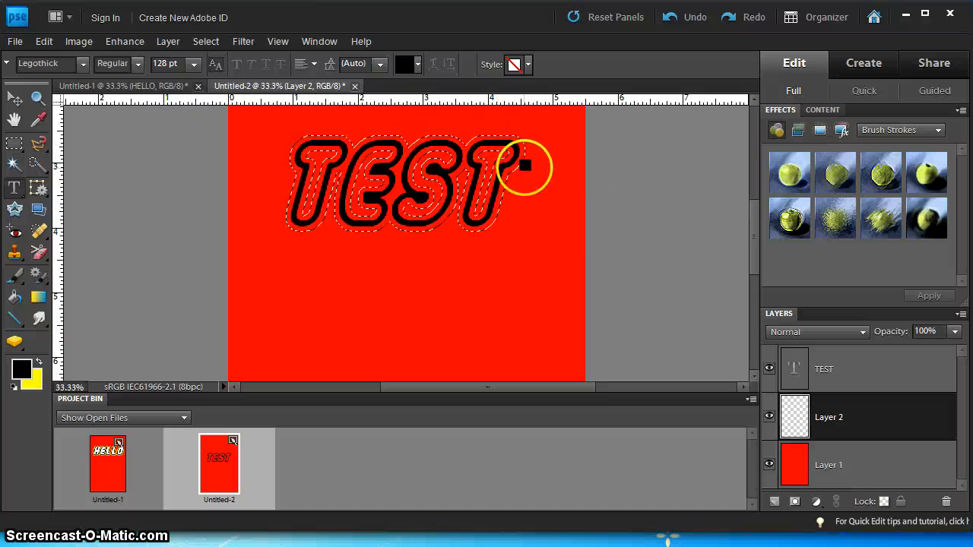
pyautogui.moveTo(227, 284)
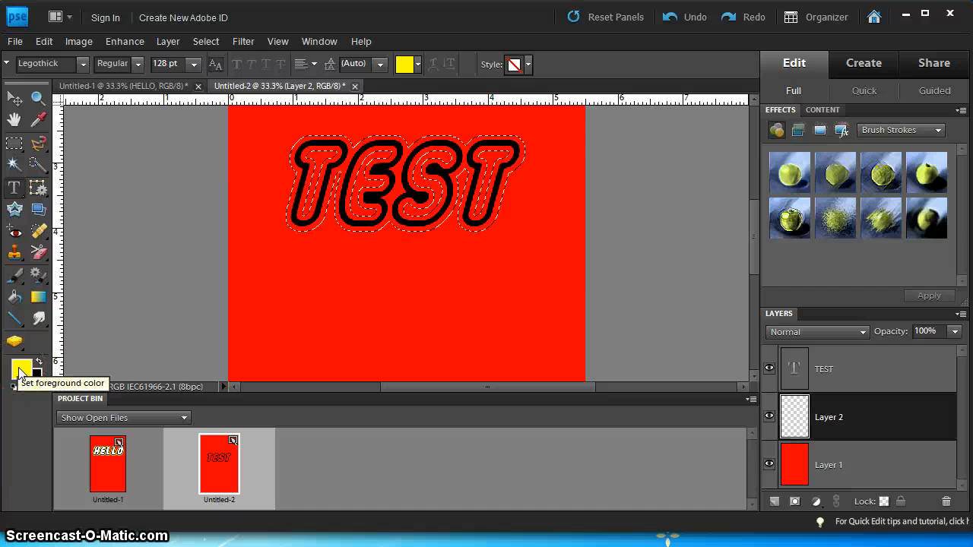
# - Change the foreground colour to yellow
pyautogui.click(22, 370)
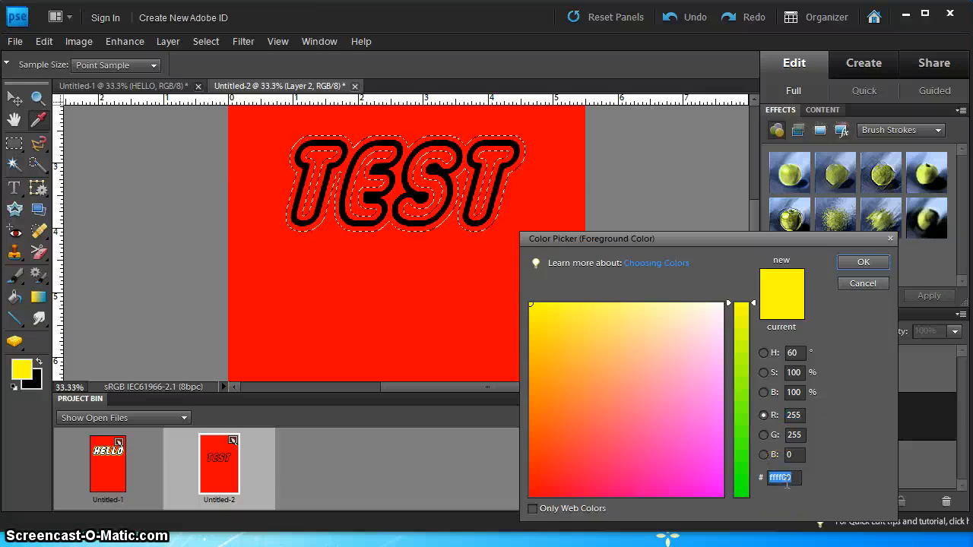
pyautogui.click(863, 262)
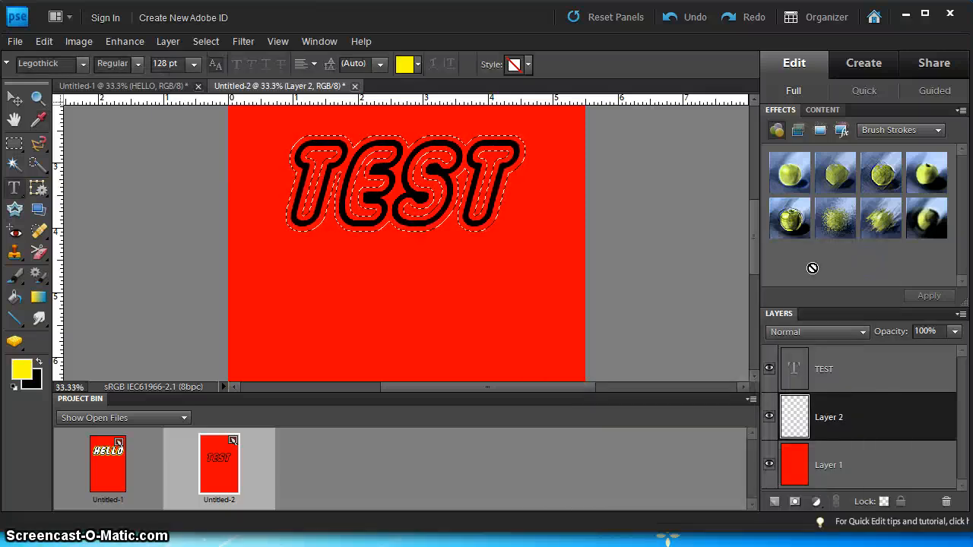
pyautogui.moveTo(14, 296)
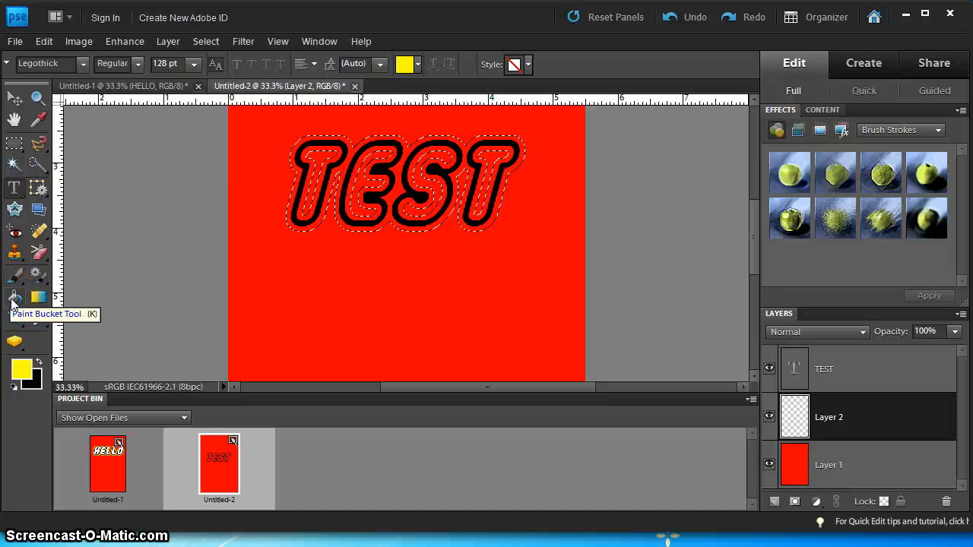
# - Use the Paint Bucket tool to fill the expanded selection with yellow
pyautogui.click(14, 296)
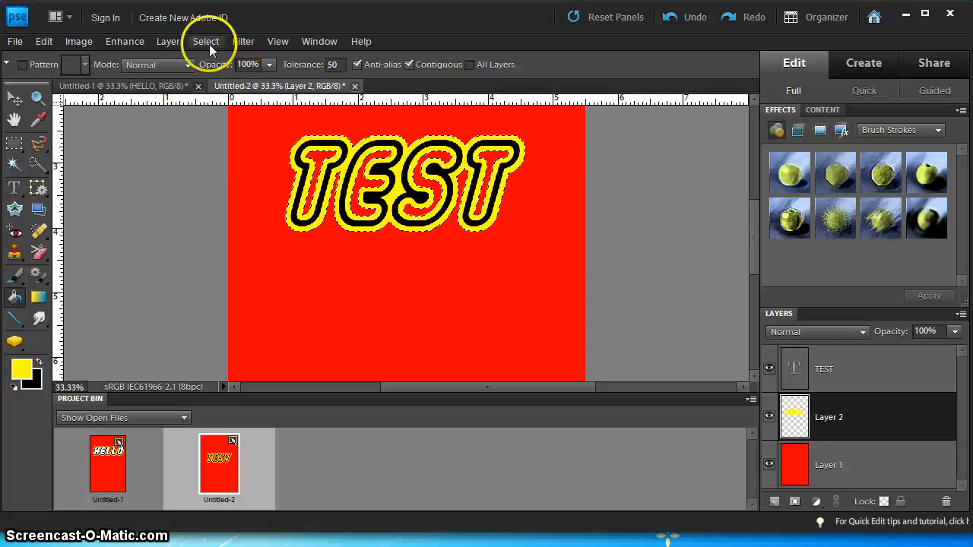
# - Clear the active selection with Select > Deselect
pyautogui.click(206, 41)
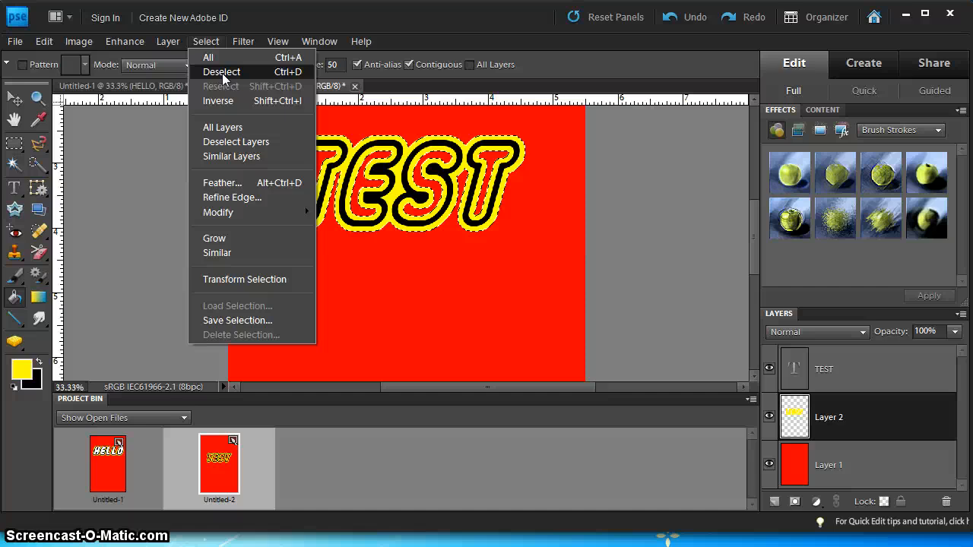
pyautogui.click(221, 72)
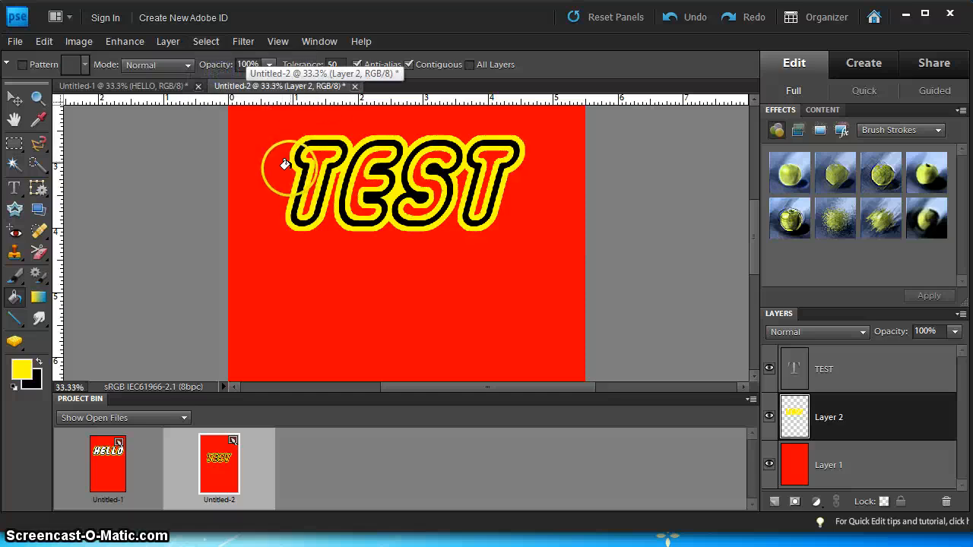
pyautogui.moveTo(408, 274)
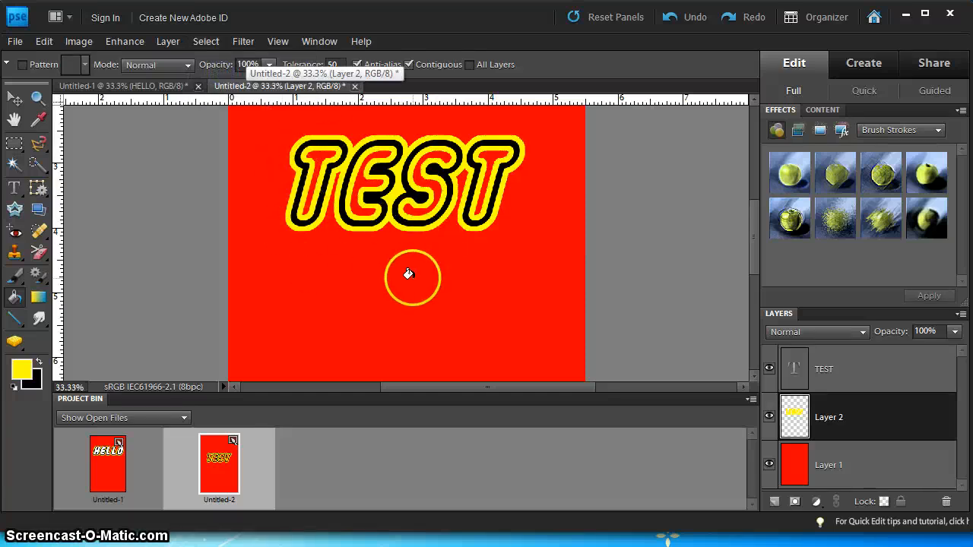
pyautogui.moveTo(425, 274)
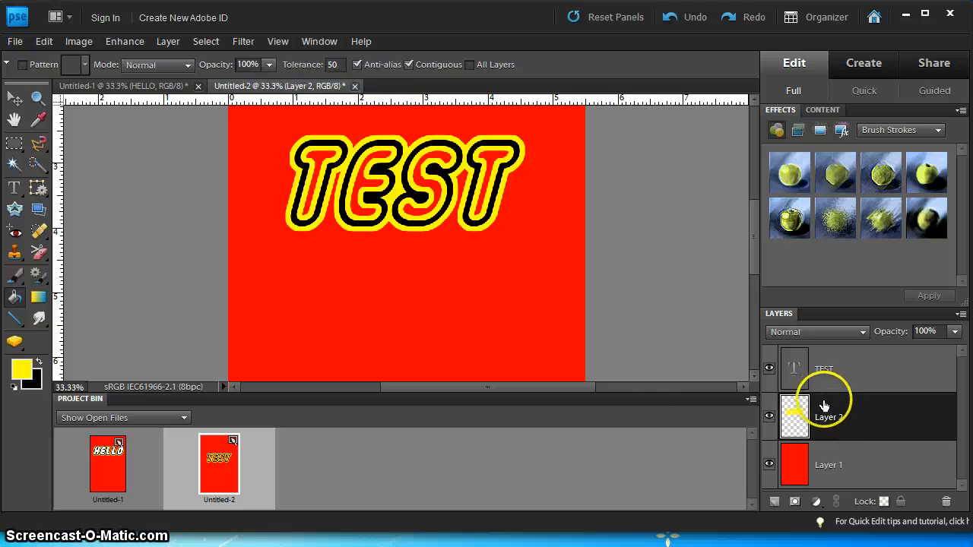
pyautogui.moveTo(825, 367)
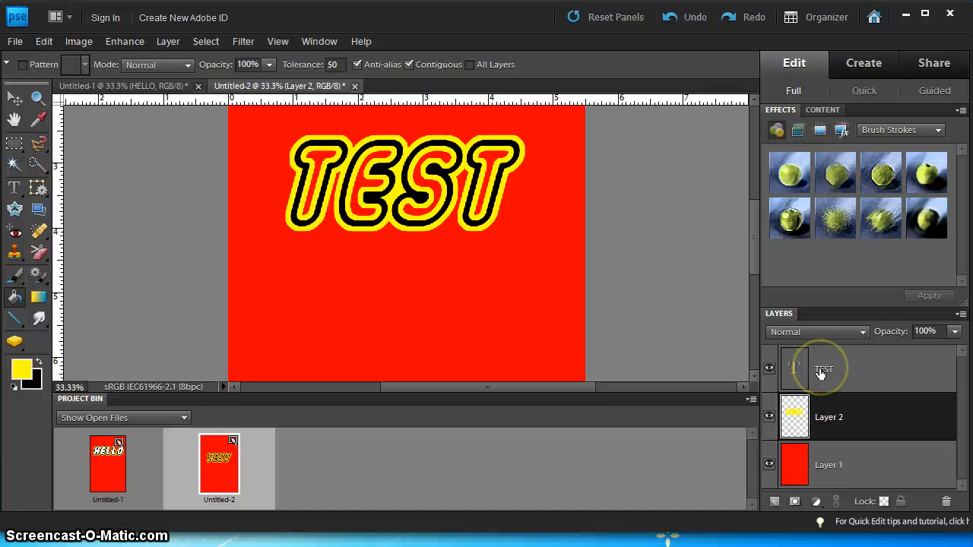
# - On the TEST text layer, Magic Wand-select the insides of the TEST letters
pyautogui.click(824, 369)
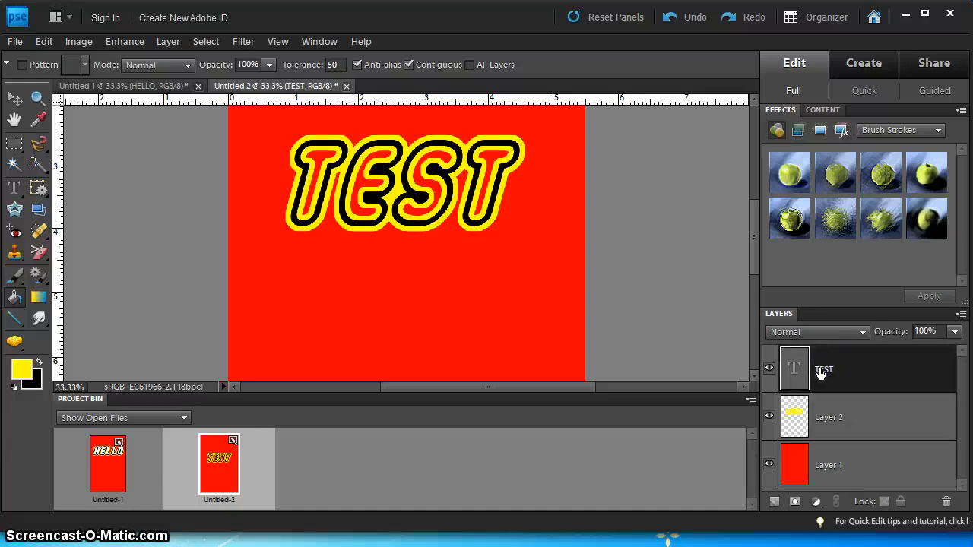
pyautogui.moveTo(831, 373)
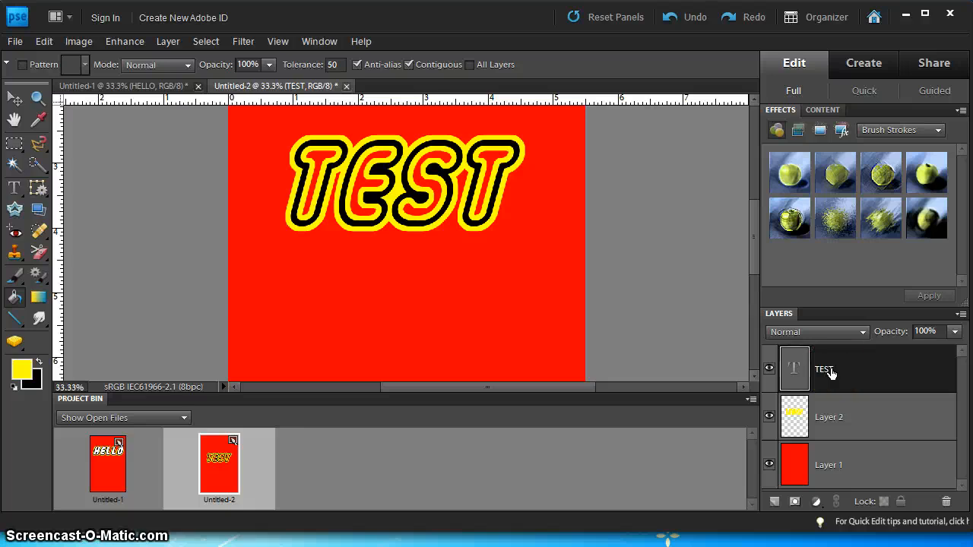
pyautogui.moveTo(847, 399)
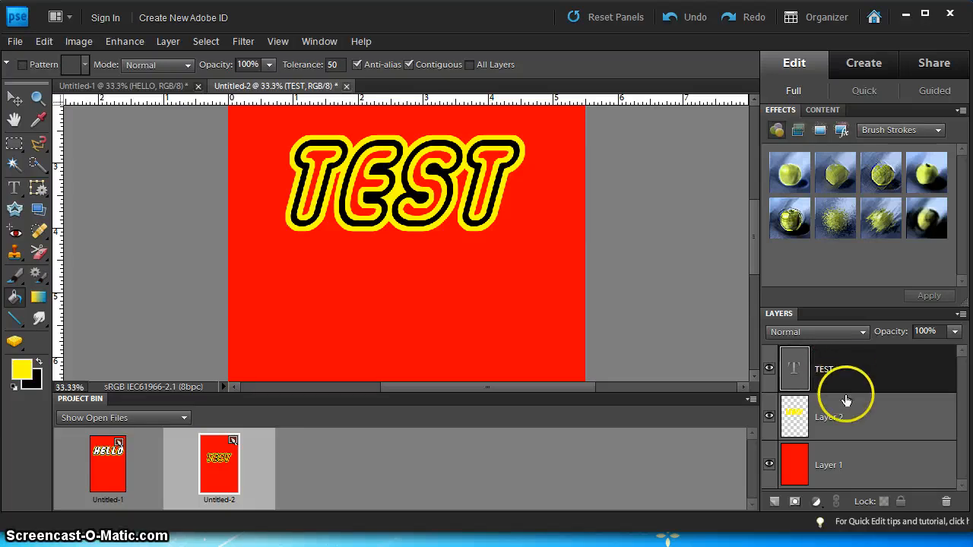
pyautogui.moveTo(859, 383)
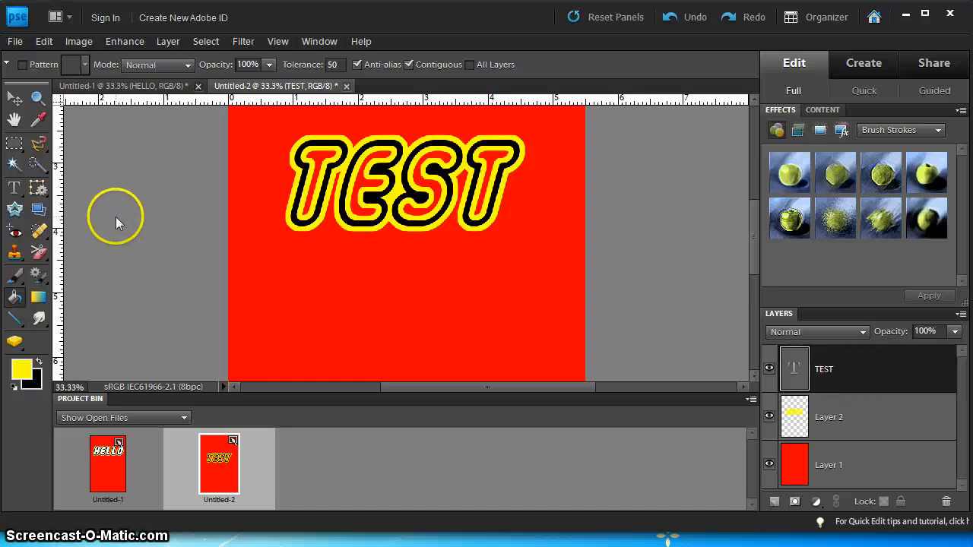
pyautogui.moveTo(13, 164)
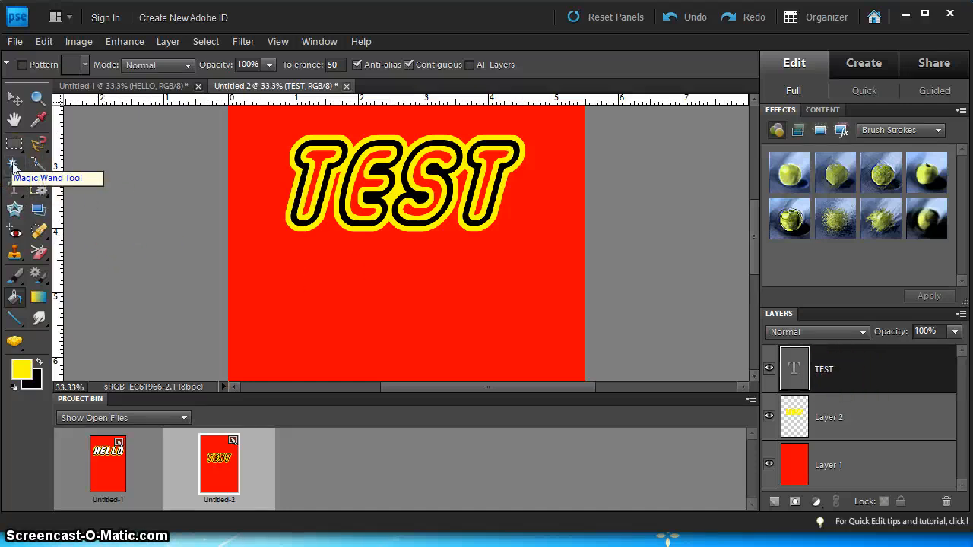
pyautogui.click(13, 165)
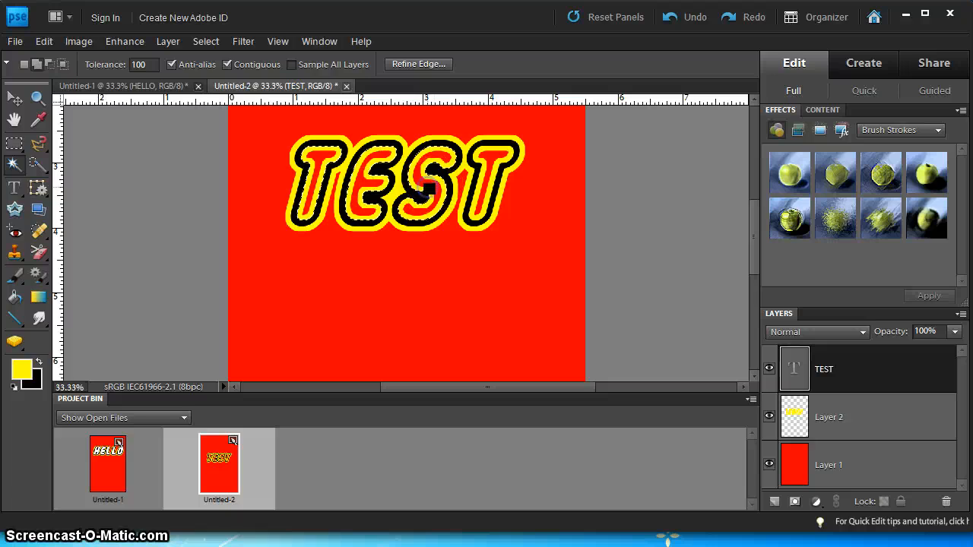
pyautogui.click(427, 283)
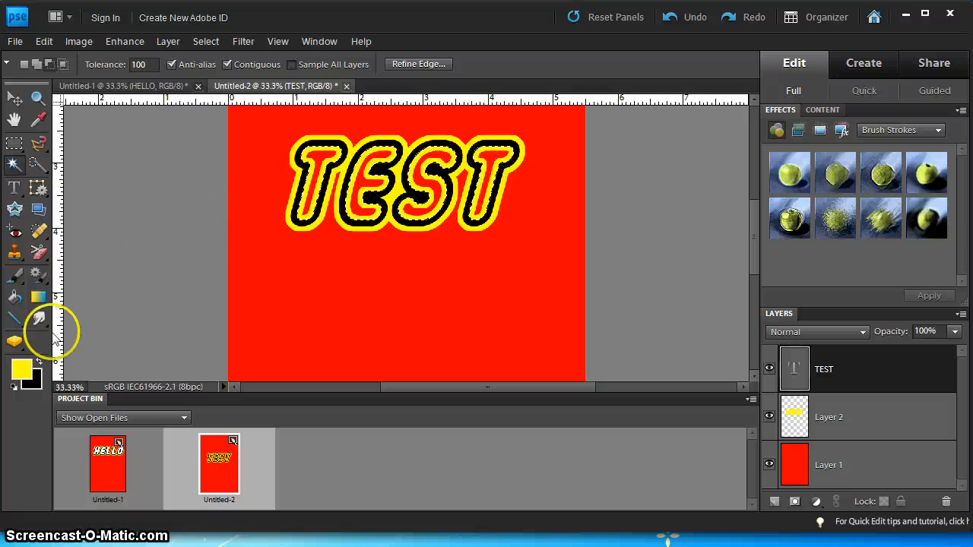
pyautogui.moveTo(21, 370)
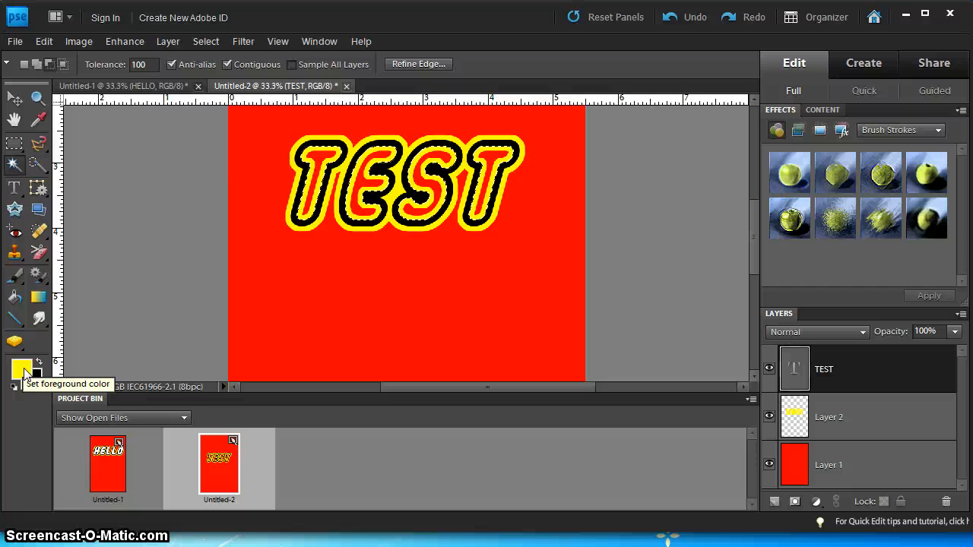
# - Set the foreground colour to white (hex ffffff)
pyautogui.click(22, 370)
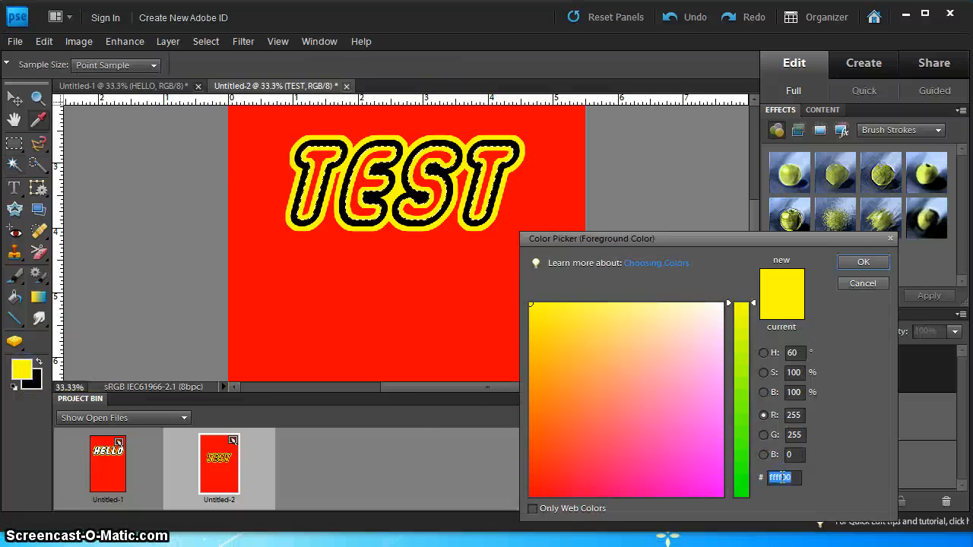
pyautogui.write('ffff')
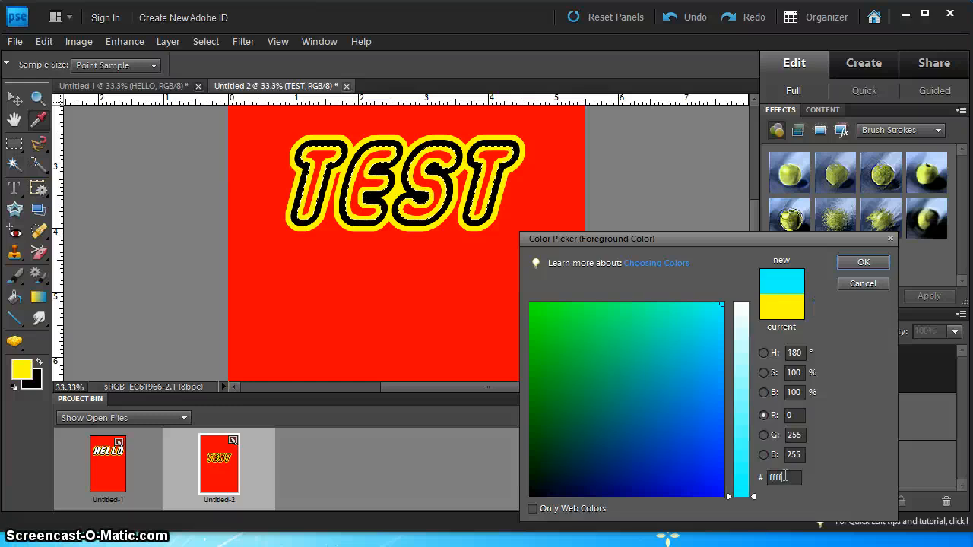
pyautogui.click(863, 261)
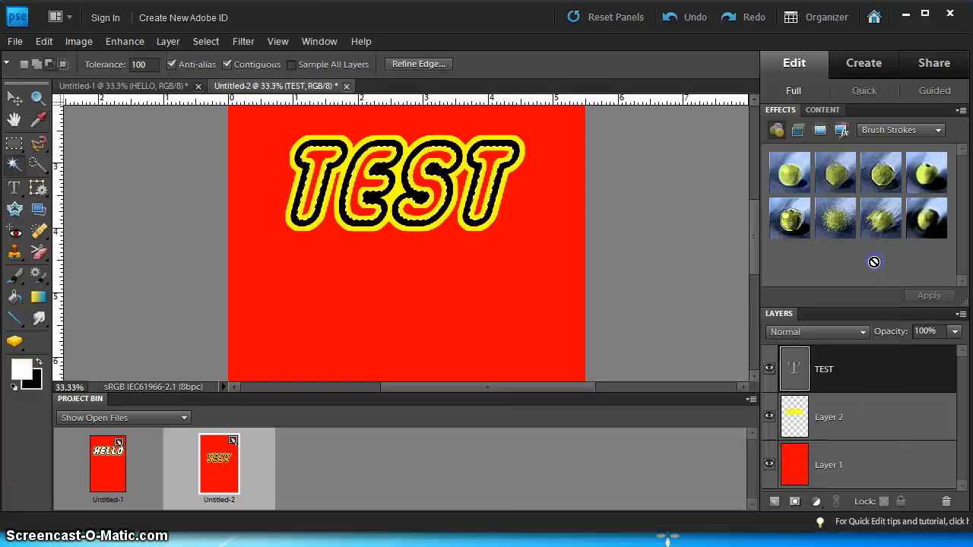
pyautogui.moveTo(14, 278)
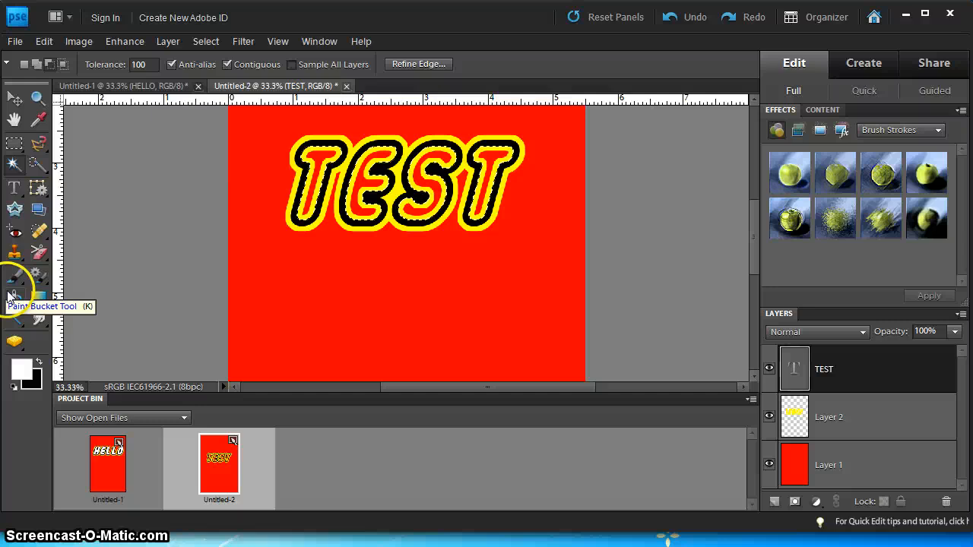
# - Paint-bucket the selected letter interiors white, simplifying the TEST type layer
pyautogui.click(13, 297)
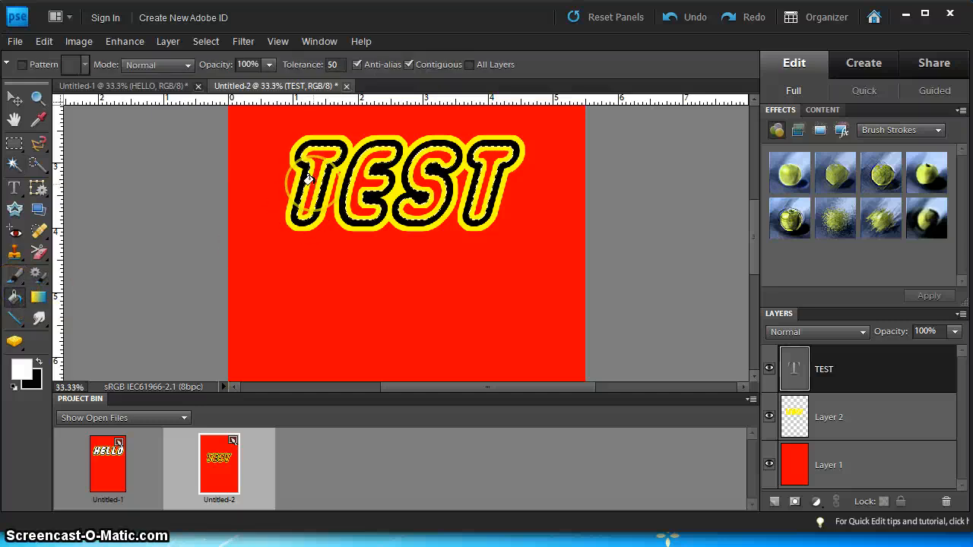
pyautogui.click(308, 179)
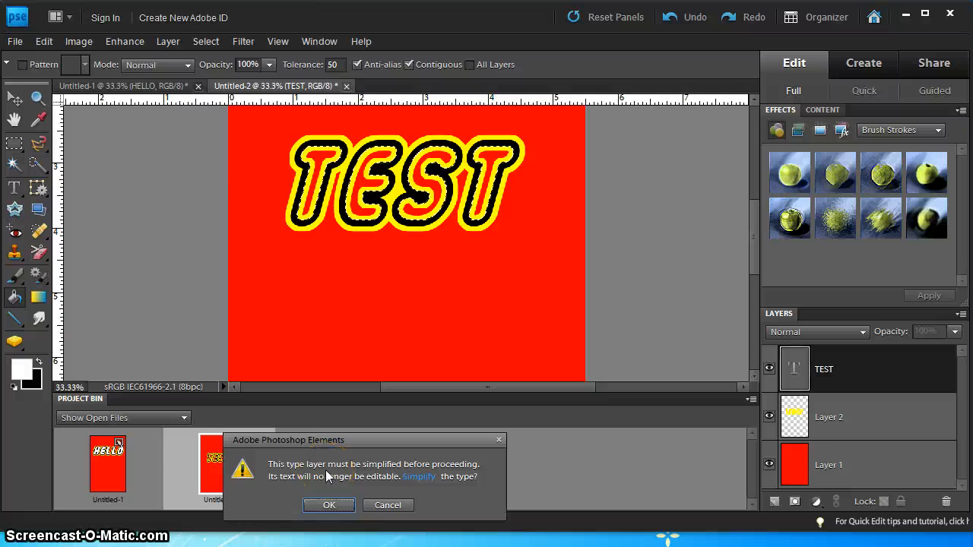
pyautogui.click(328, 505)
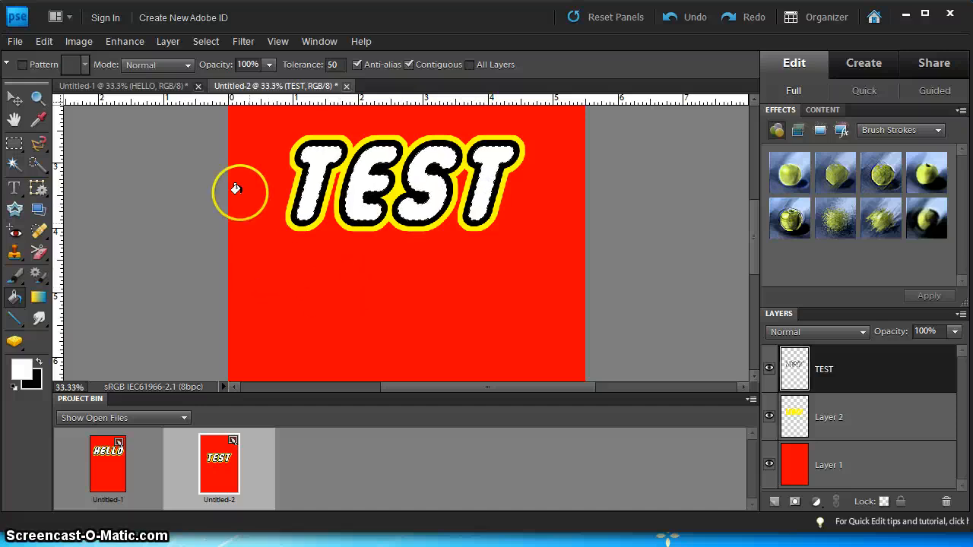
pyautogui.moveTo(217, 185)
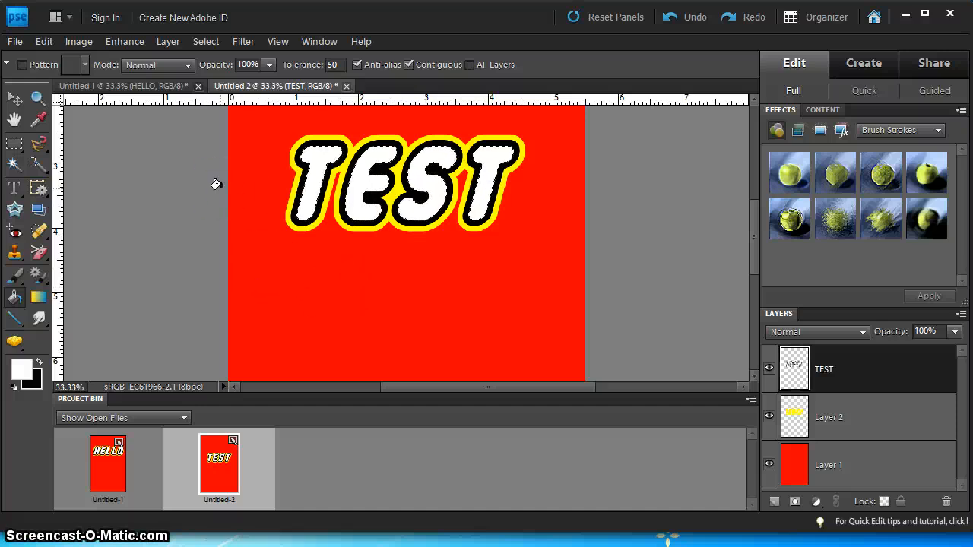